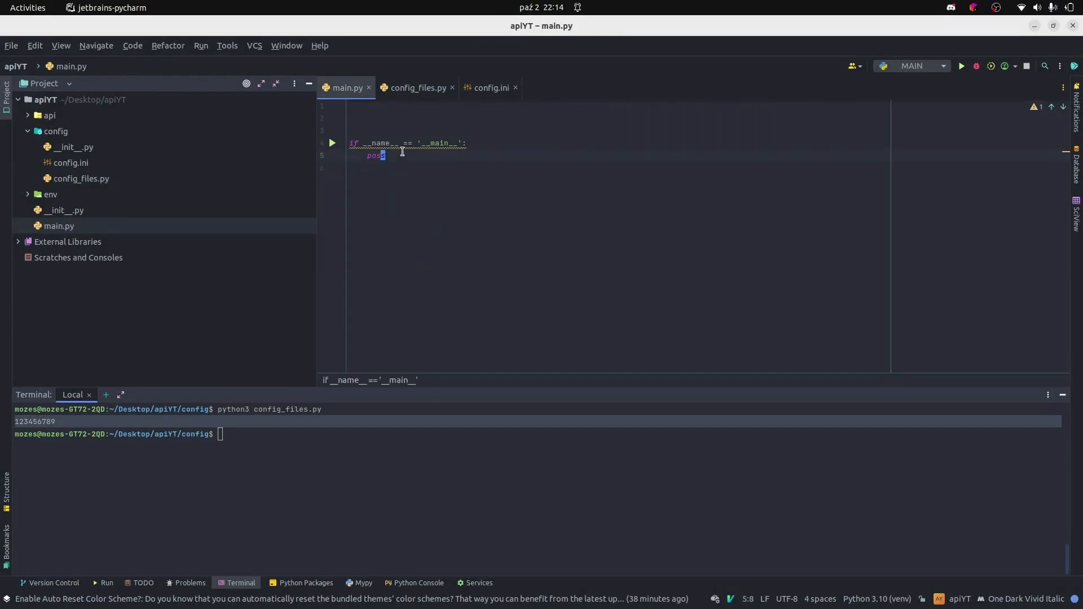
Step: Add 'from config.config_files import APIkeys' to main.py and print APIkeys.APIKey in the main block
{"action": "left_click", "coordinate": [414, 87]}
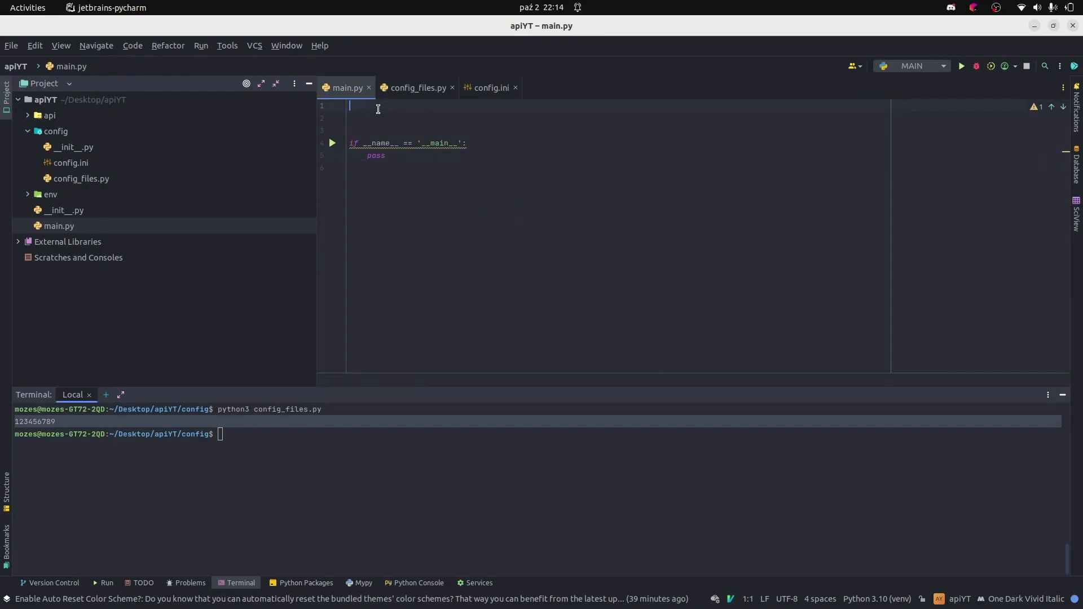
{"action": "type", "text": "from"}
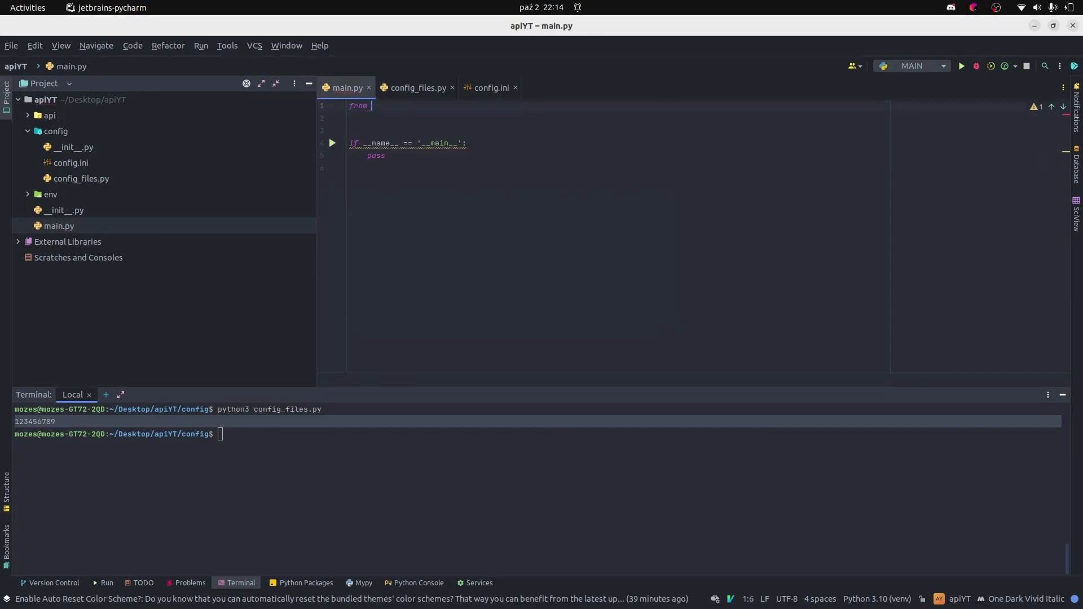
{"action": "type", "text": "config."}
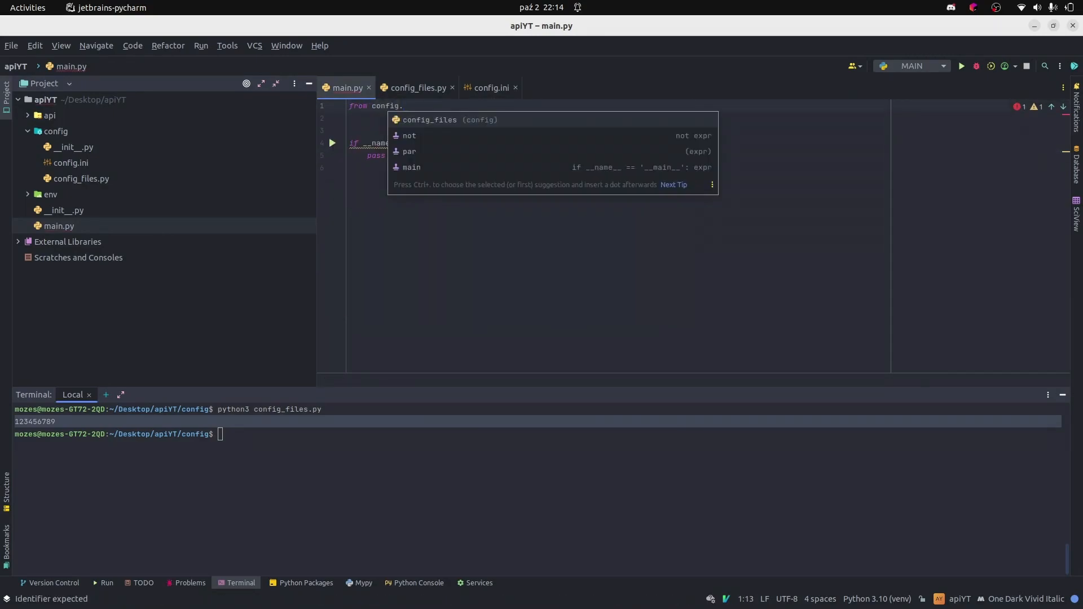
{"action": "type", "text": "config_files import APIkeys"}
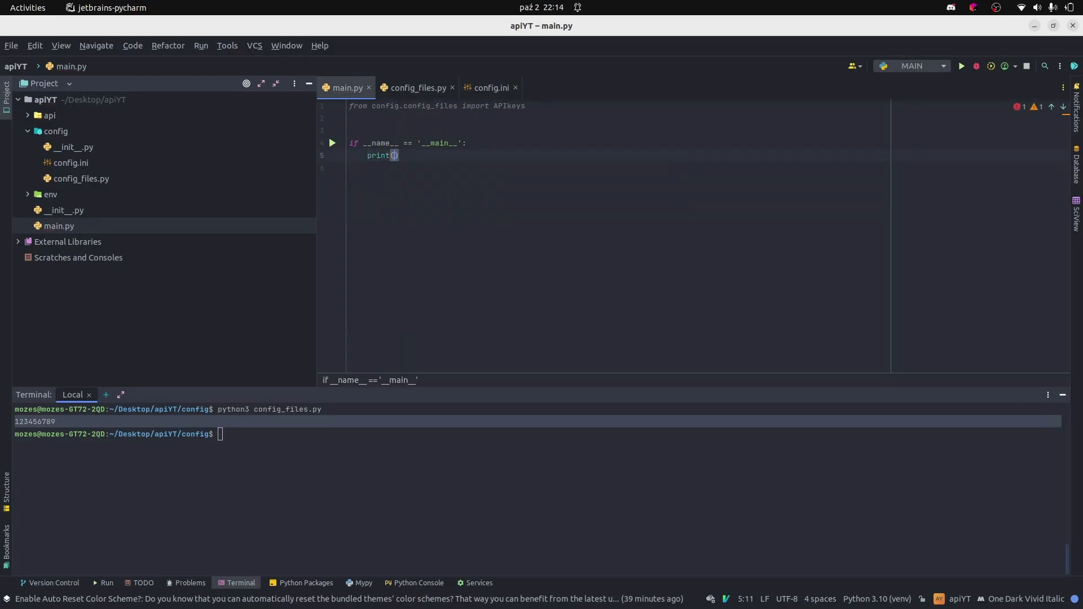
{"action": "type", "text": "APIkeys."}
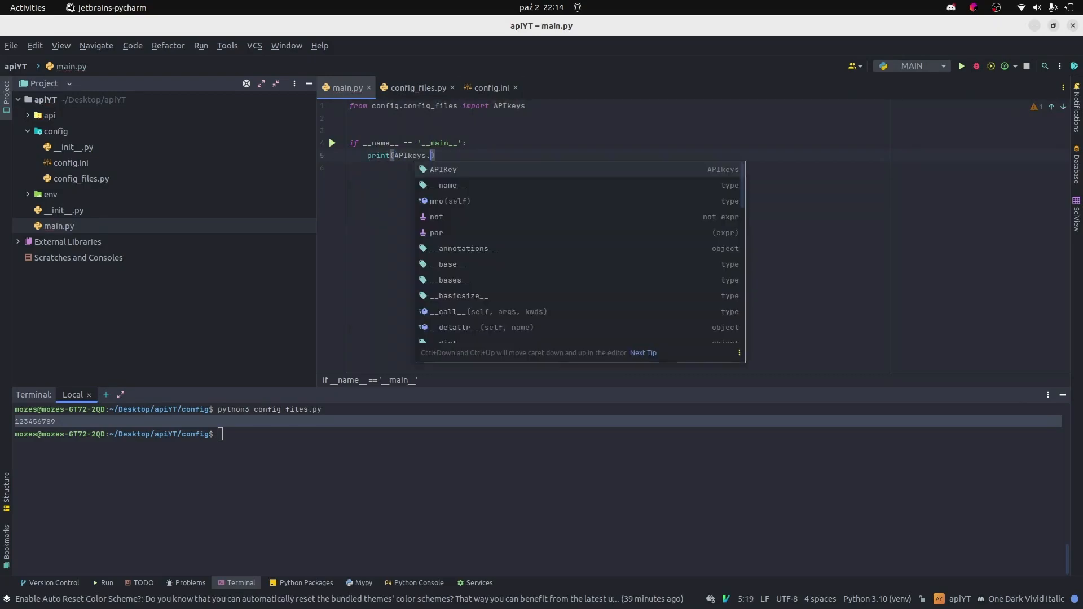
{"action": "left_click", "coordinate": [442, 168]}
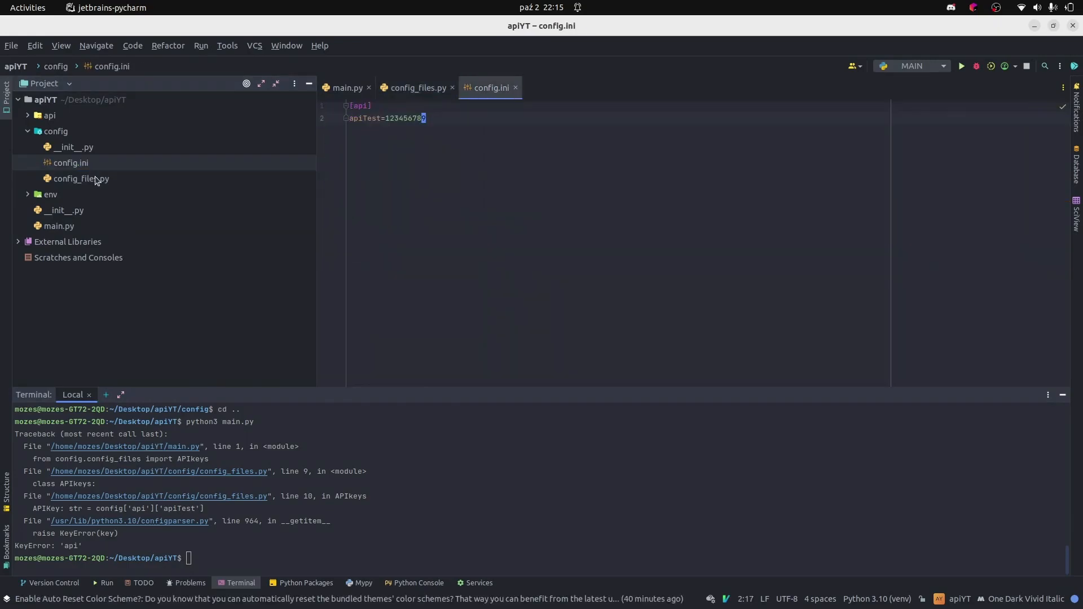
Step: Review config.ini and config_files.py, open stock.py from the api folder, then collapse the folder
{"action": "left_click", "coordinate": [419, 87]}
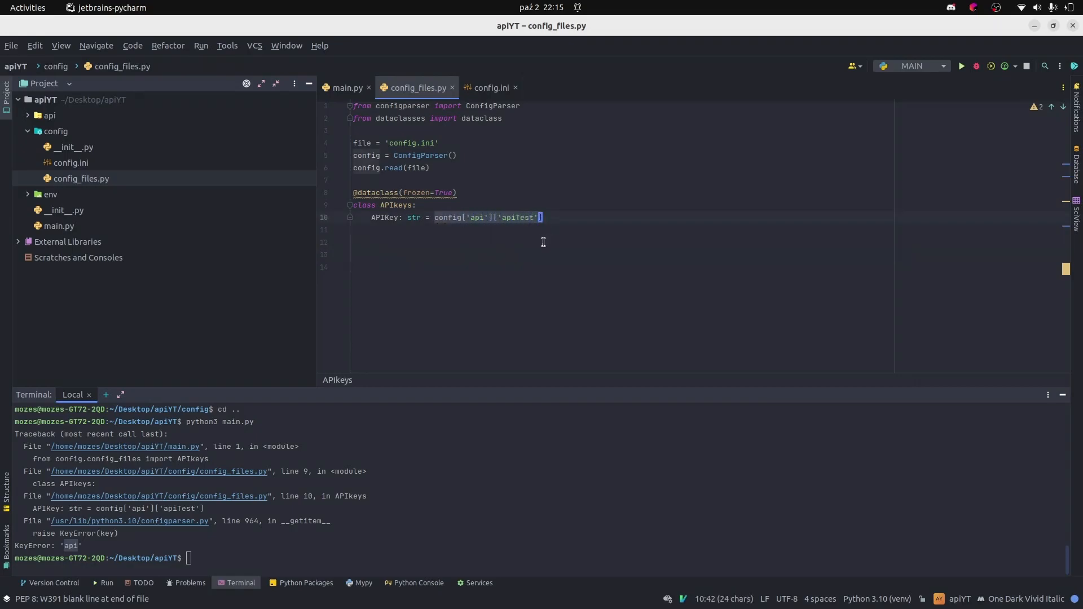
{"action": "left_click", "coordinate": [491, 87]}
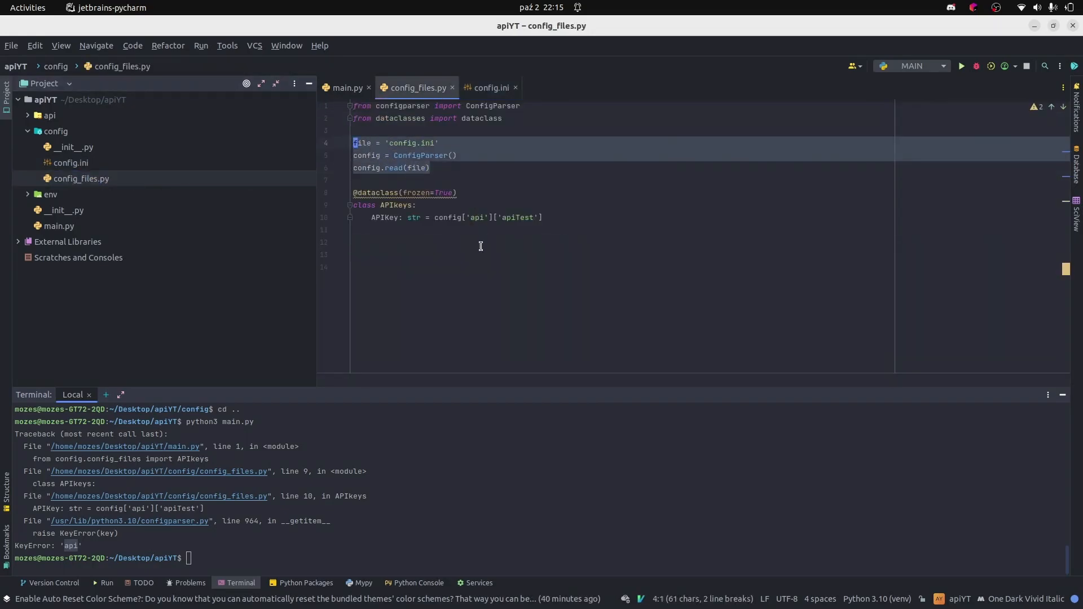
{"action": "left_click", "coordinate": [345, 87]}
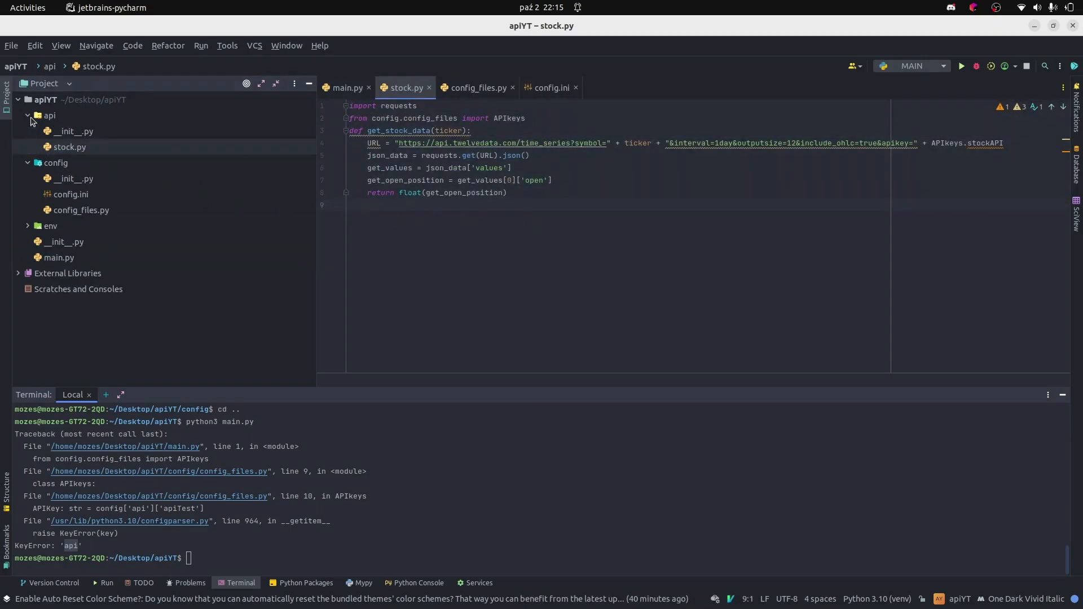
{"action": "left_click", "coordinate": [29, 115]}
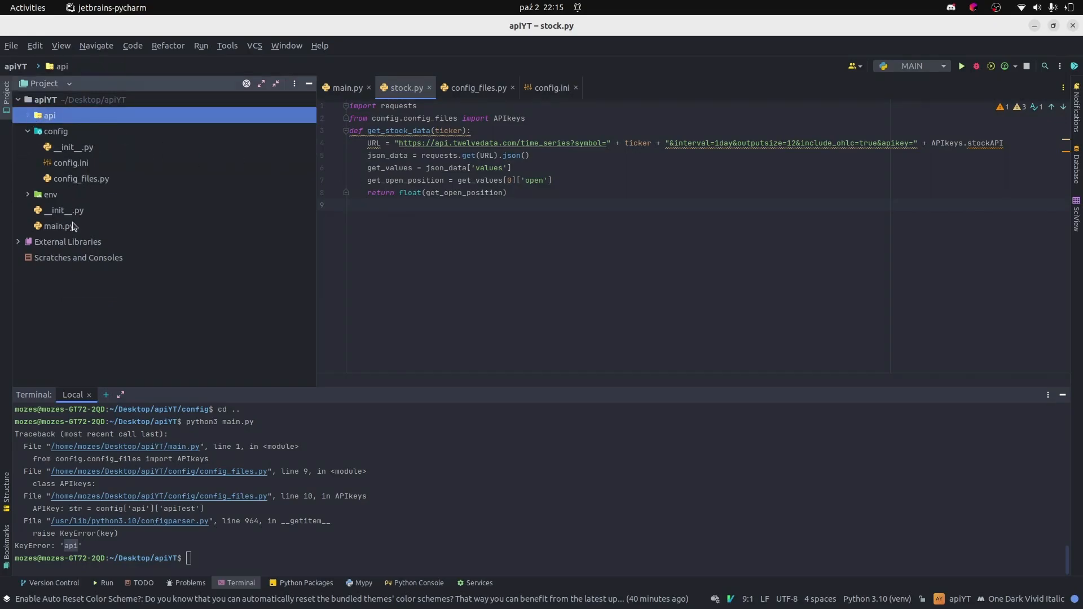
{"action": "right_click", "coordinate": [70, 163]}
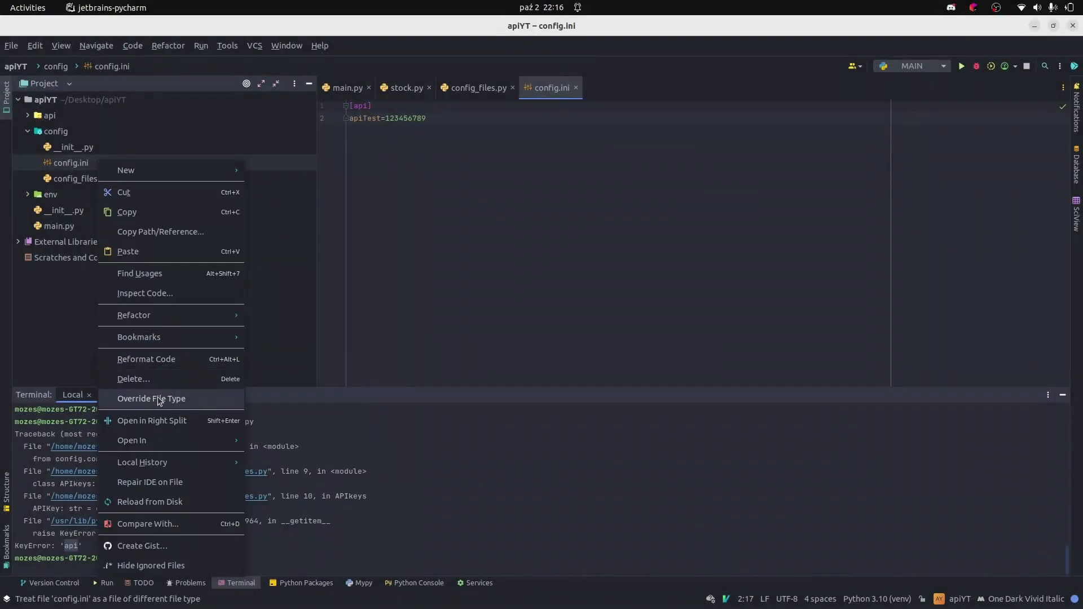
{"action": "mouse_move", "coordinate": [155, 428]}
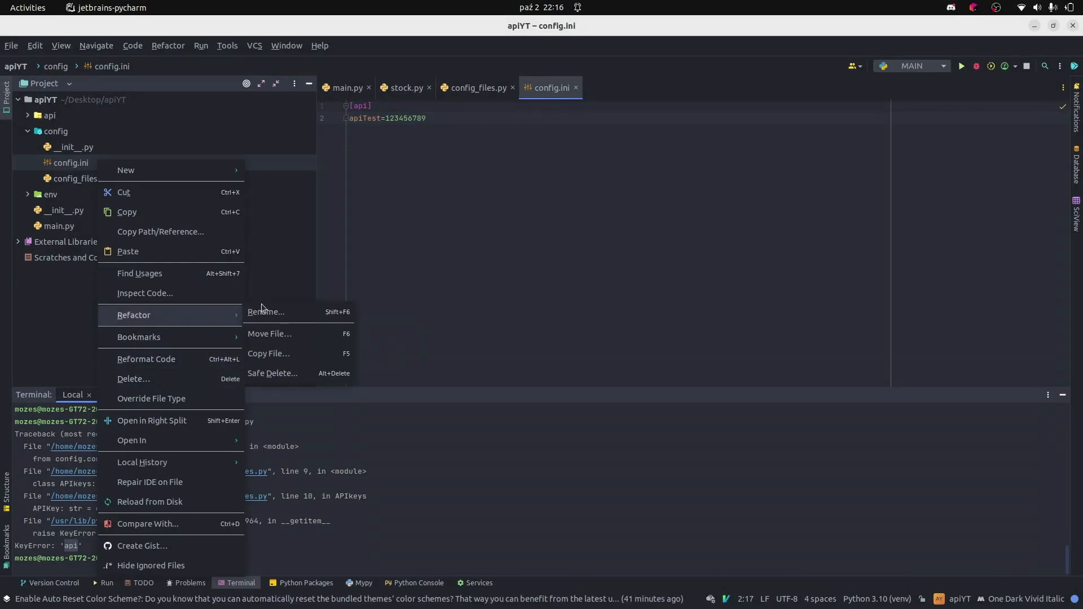
{"action": "left_click", "coordinate": [265, 312]}
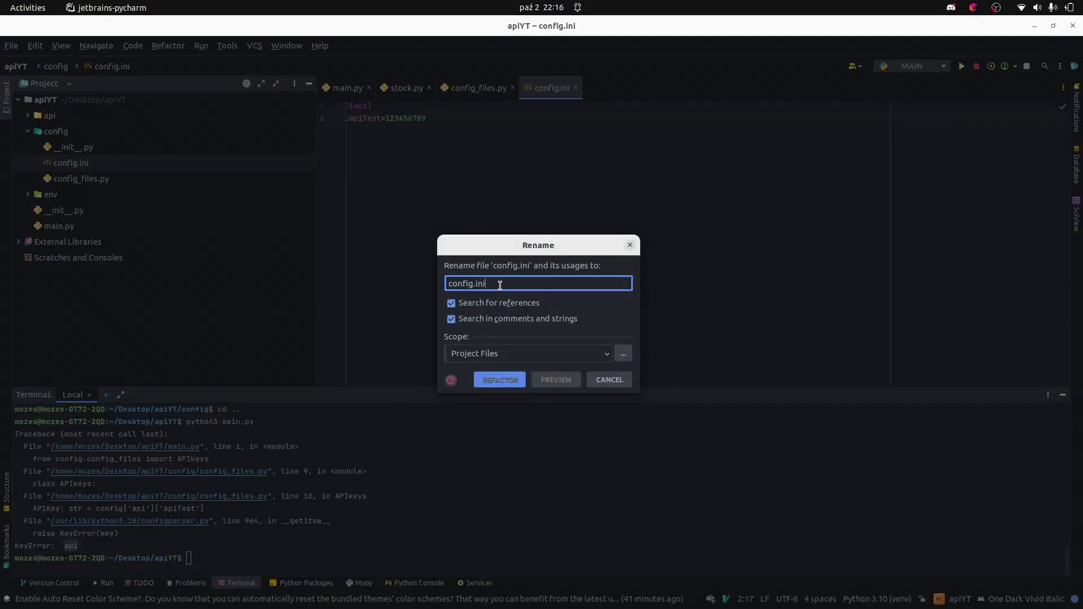
{"action": "type", "text": "co"}
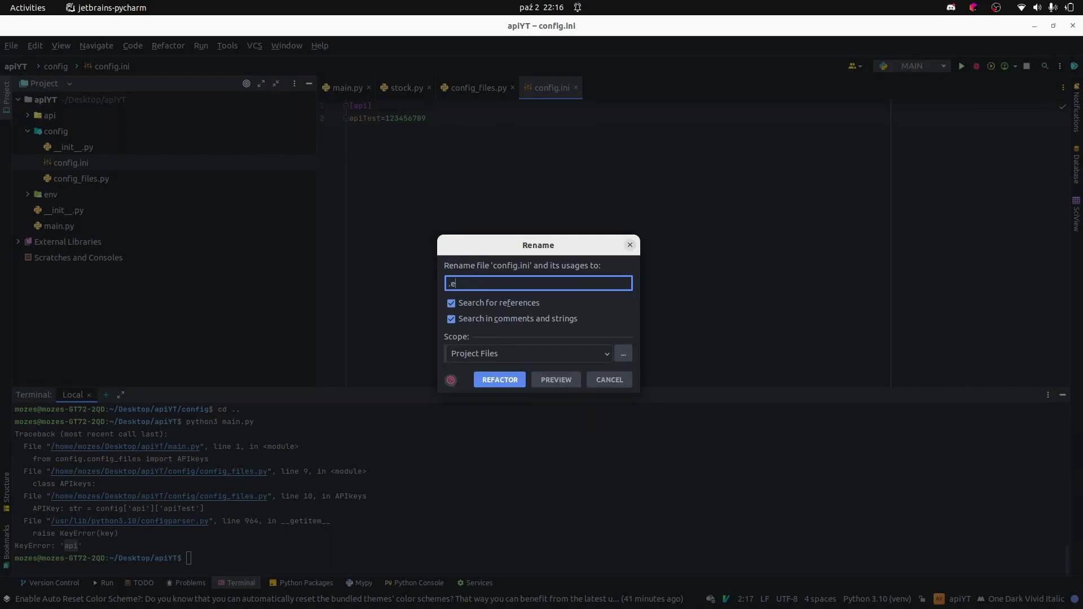
{"action": "left_click", "coordinate": [499, 379]}
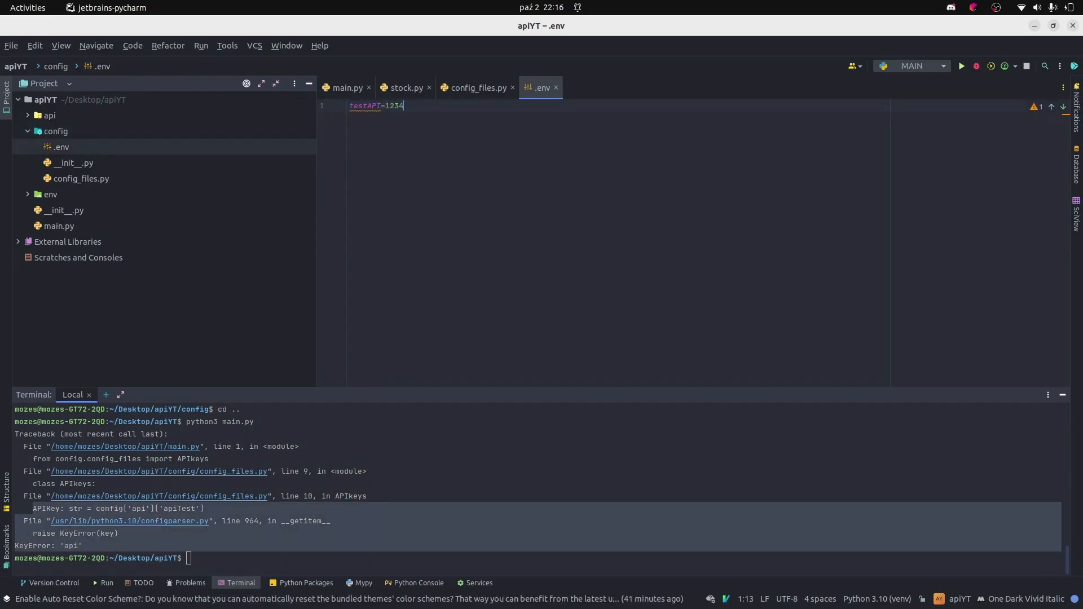
{"action": "type", "text": "56789"}
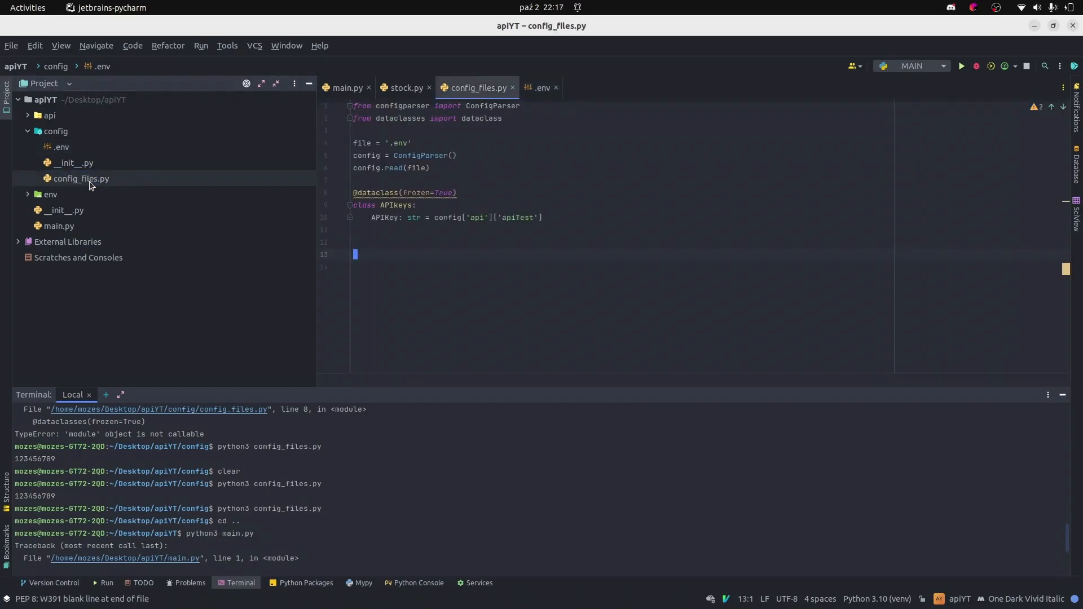
Step: Replace the configparser import with 'import os' and 'from dotenv import load_dotenv, find_dotenv'
{"action": "left_click", "coordinate": [542, 87]}
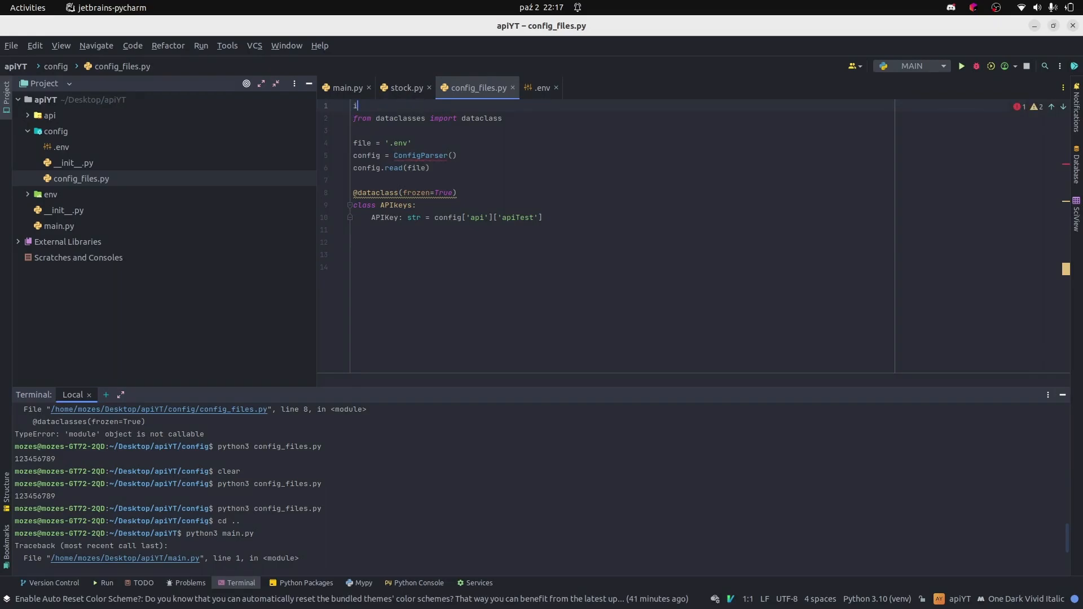
{"action": "type", "text": "mport os"}
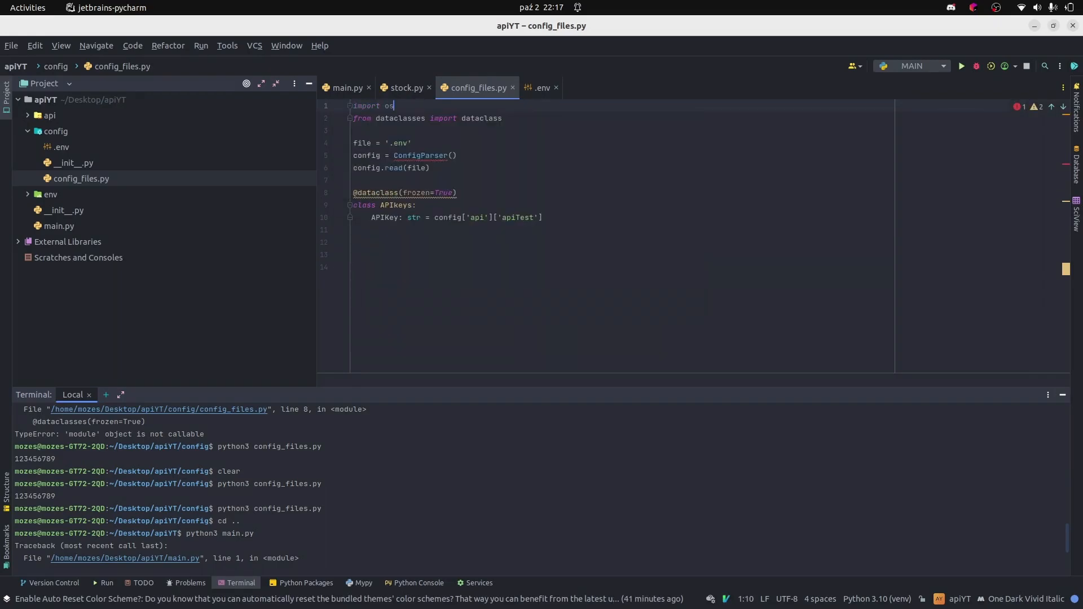
{"action": "key", "text": "Return"}
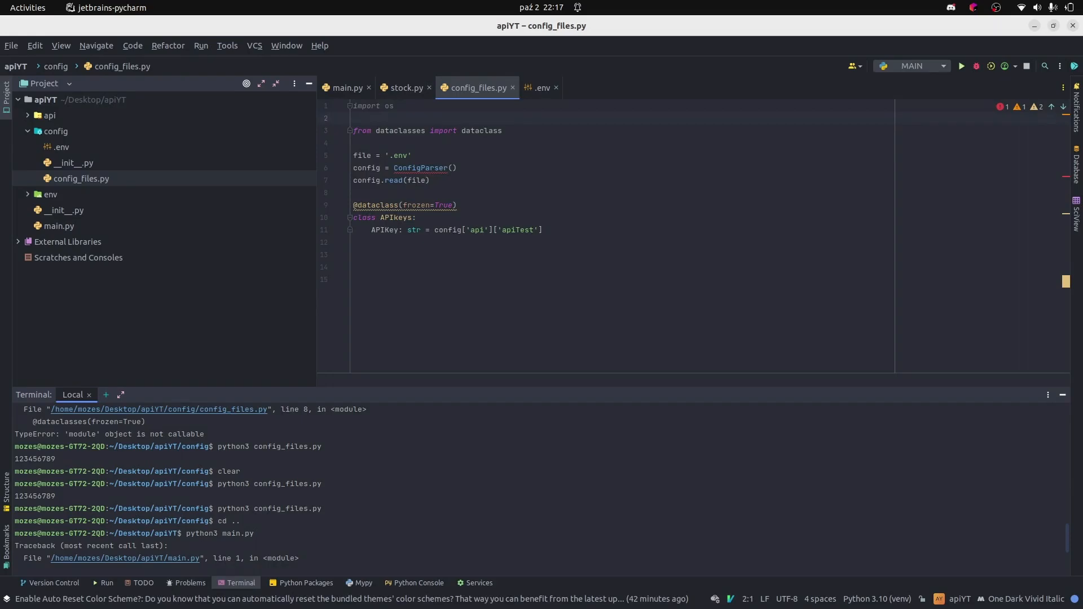
{"action": "type", "text": "from dotenv"}
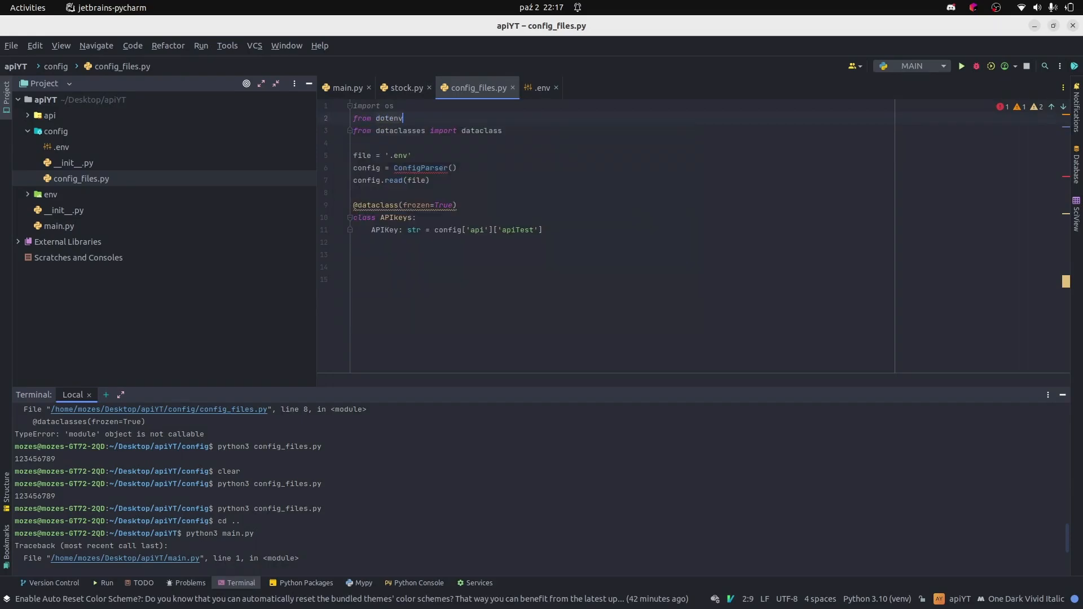
{"action": "type", "text": "i"}
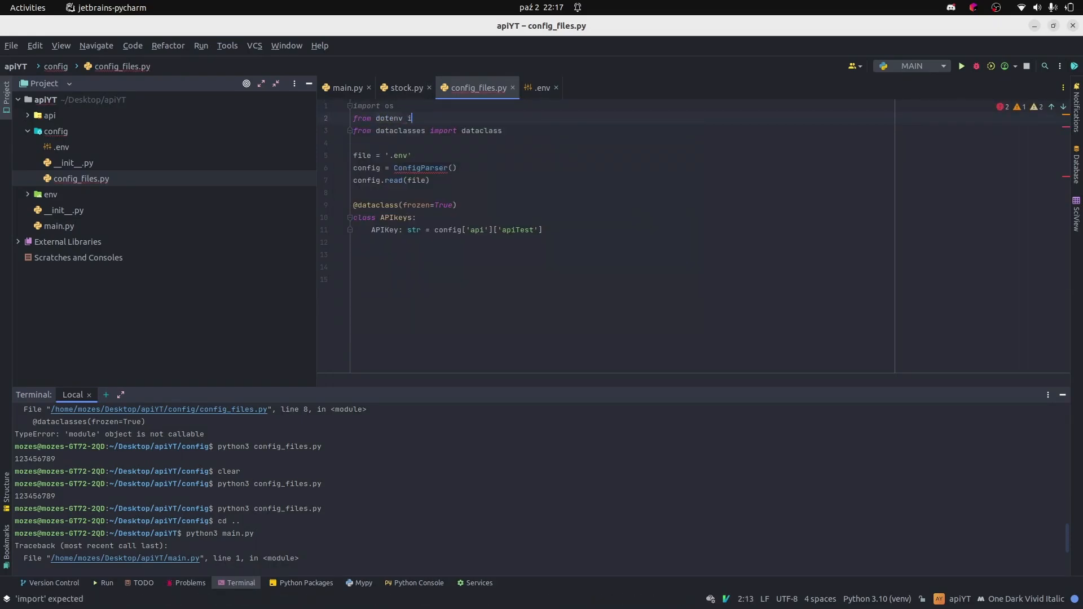
{"action": "type", "text": "mport load_dotenv"}
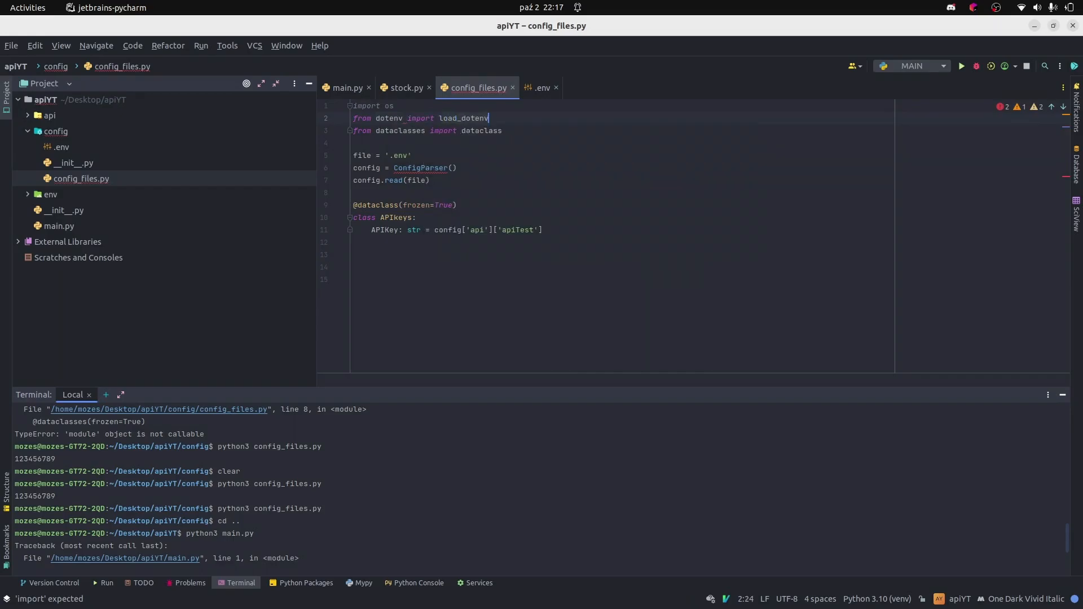
{"action": "type", "text": ", f"}
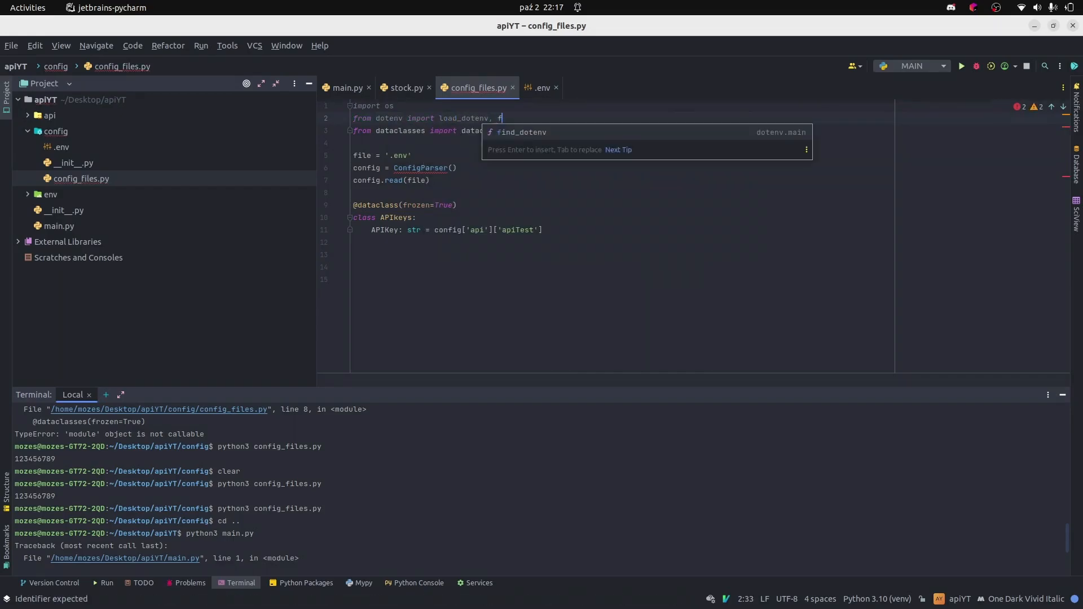
{"action": "key", "text": "Enter"}
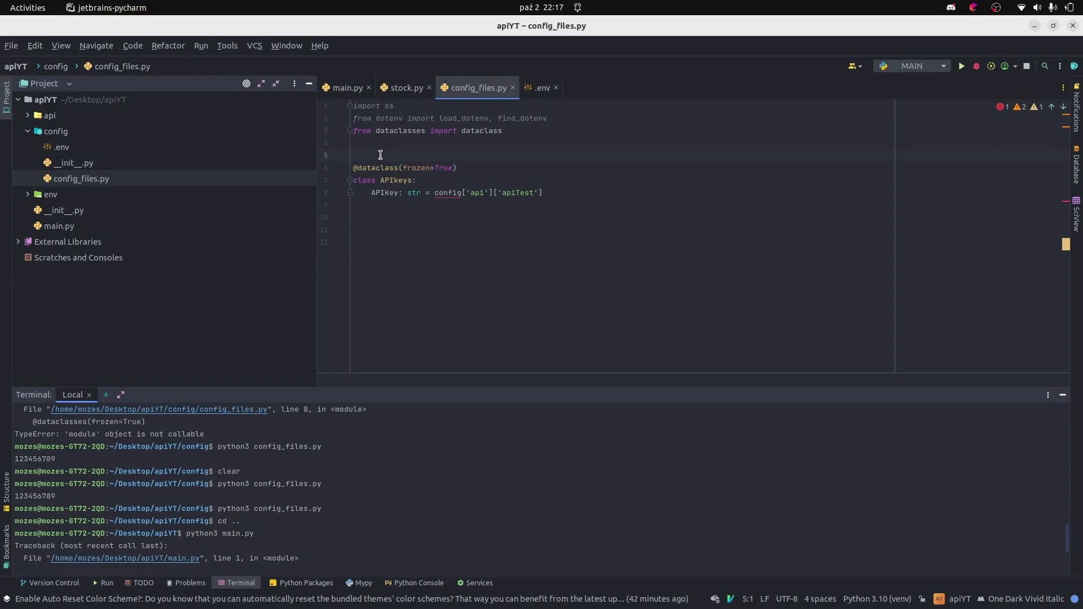
Step: Call load_dotenv(find_dotenv()) in config_files.py
{"action": "type", "text": "load"}
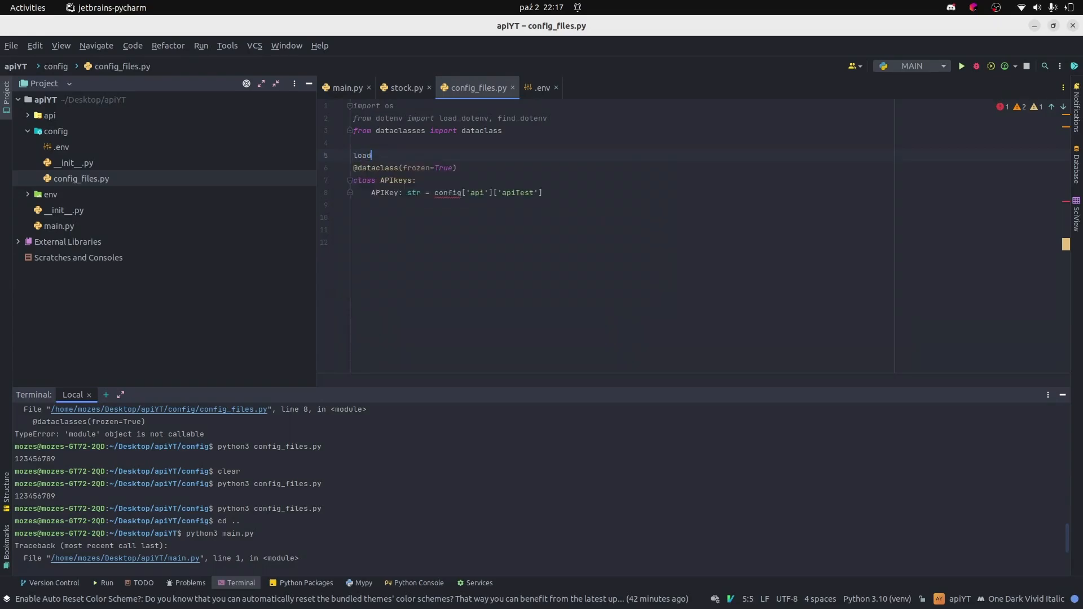
{"action": "type", "text": "_dotenv(fi"}
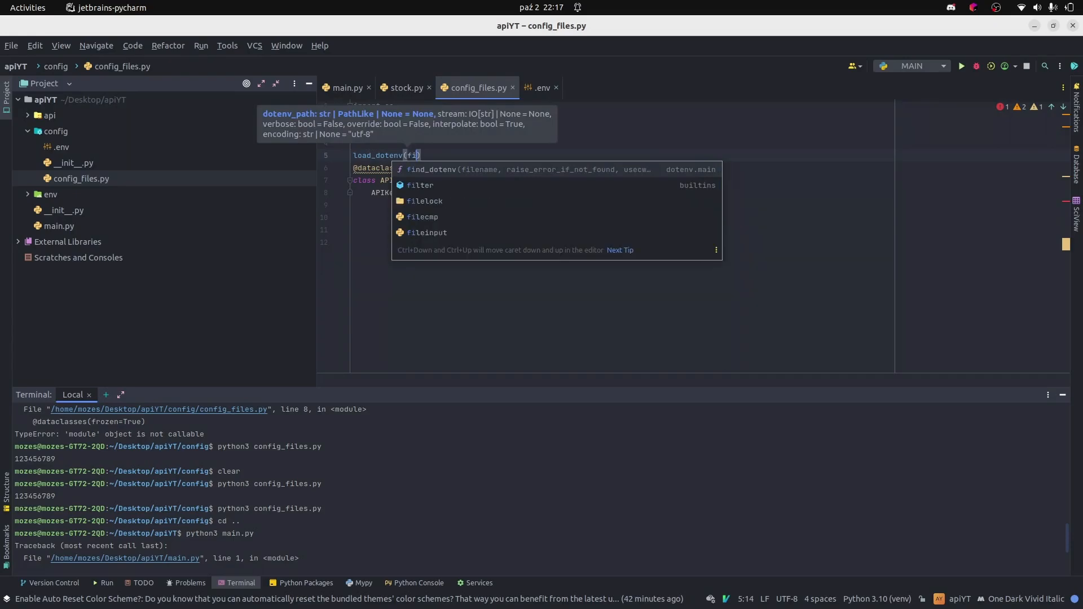
{"action": "key", "text": "Tab"}
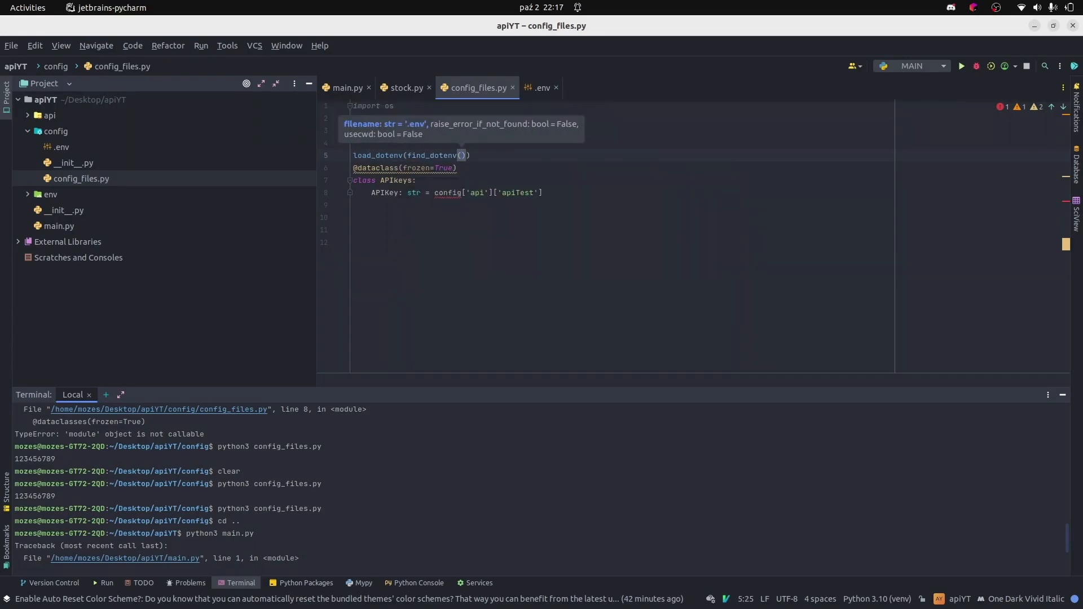
{"action": "mouse_move", "coordinate": [391, 128]}
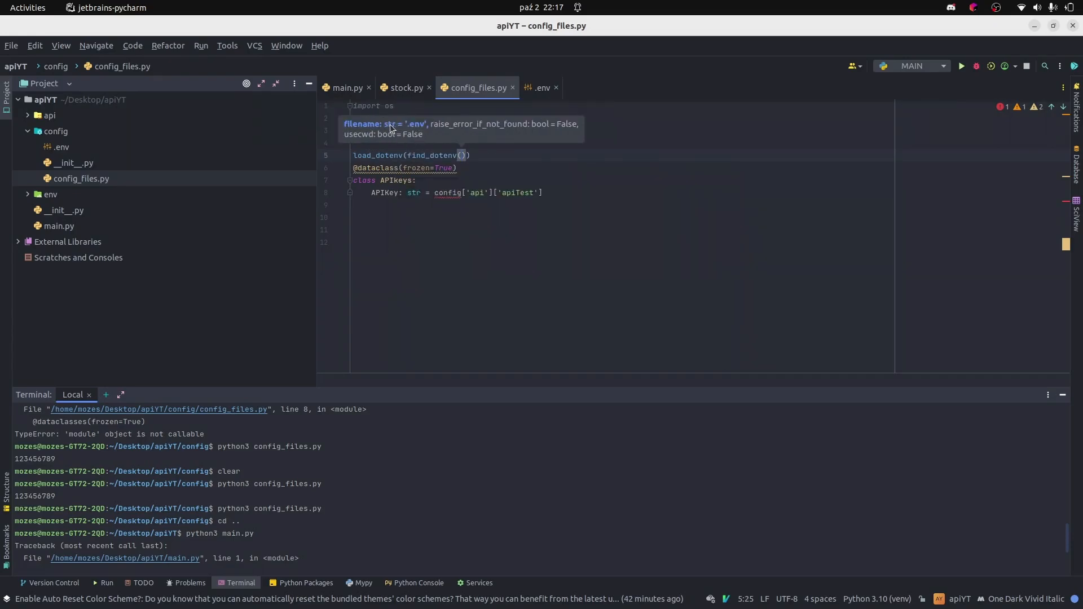
{"action": "mouse_move", "coordinate": [442, 132]}
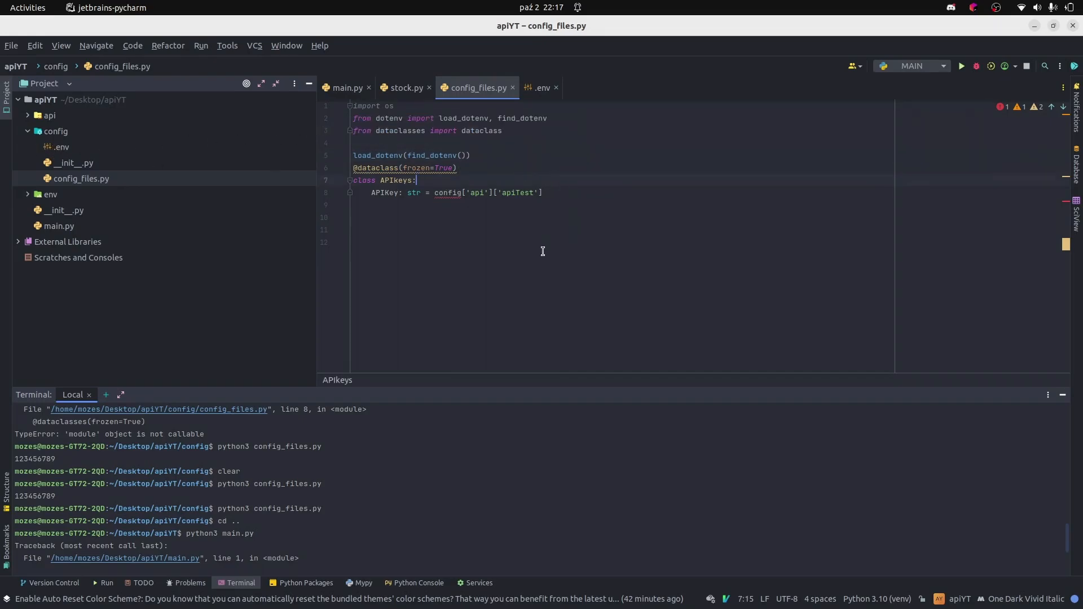
Step: Set APIKey from os.getenv('testAPI') and add print(APIkeys.APIKey) at the end
{"action": "type", "text": "os.getenv("}
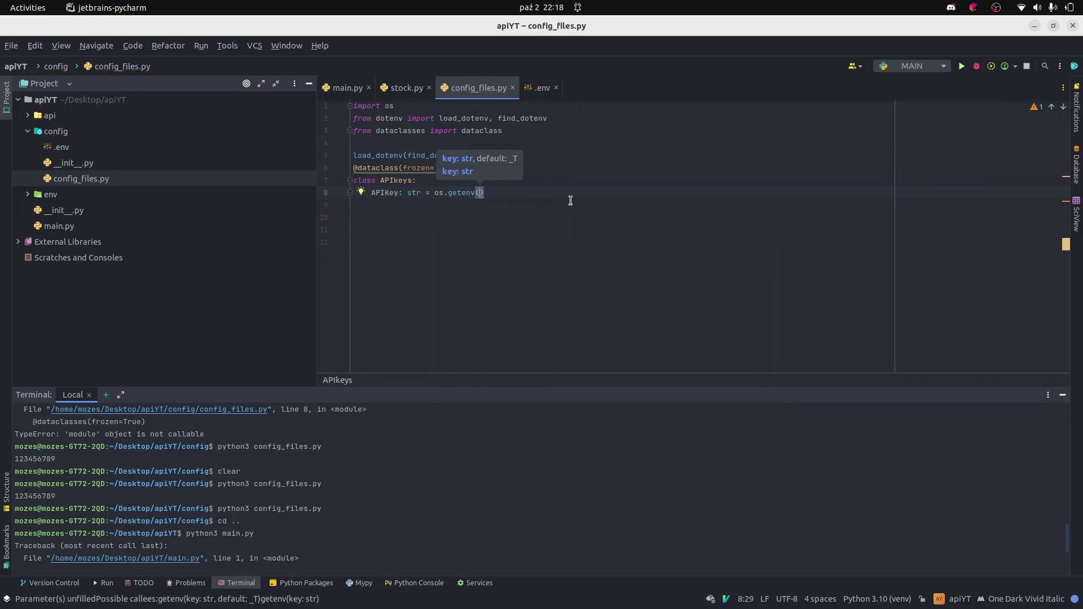
{"action": "type", "text": "'"}
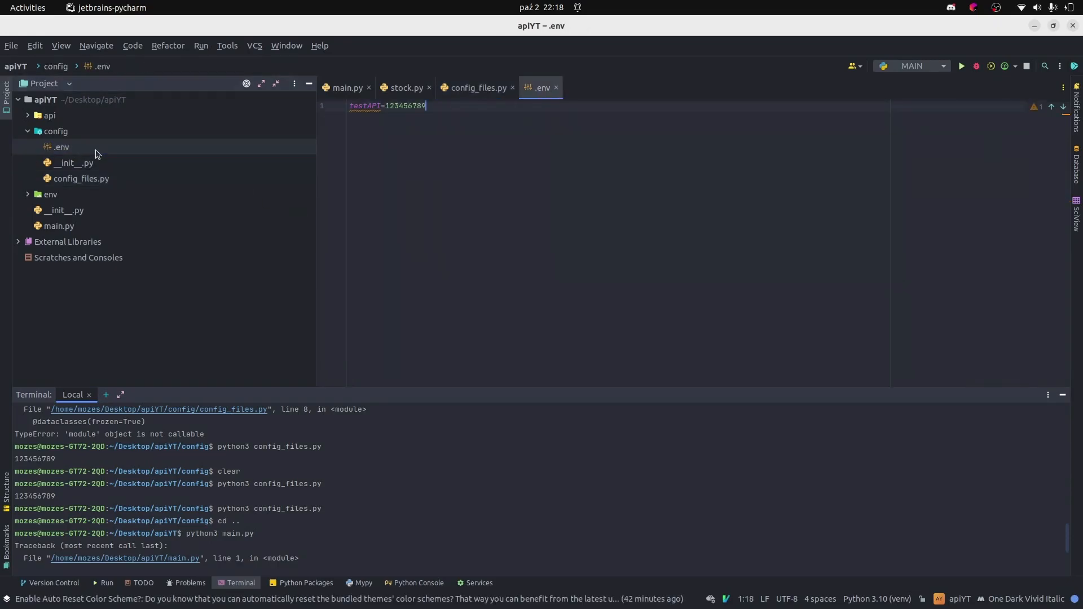
{"action": "left_click", "coordinate": [477, 88]}
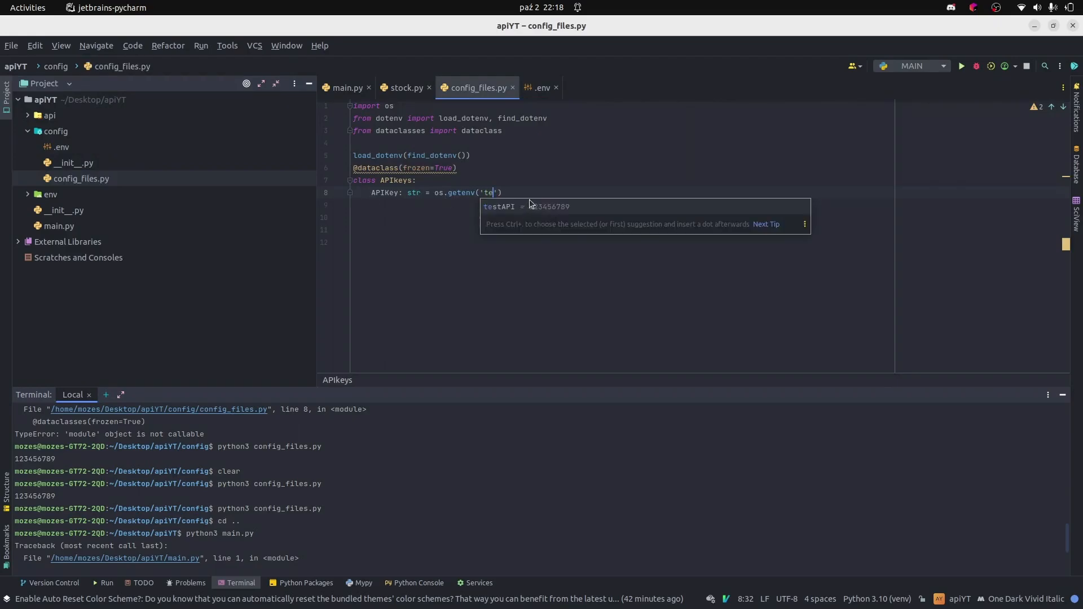
{"action": "type", "text": "stAPI"}
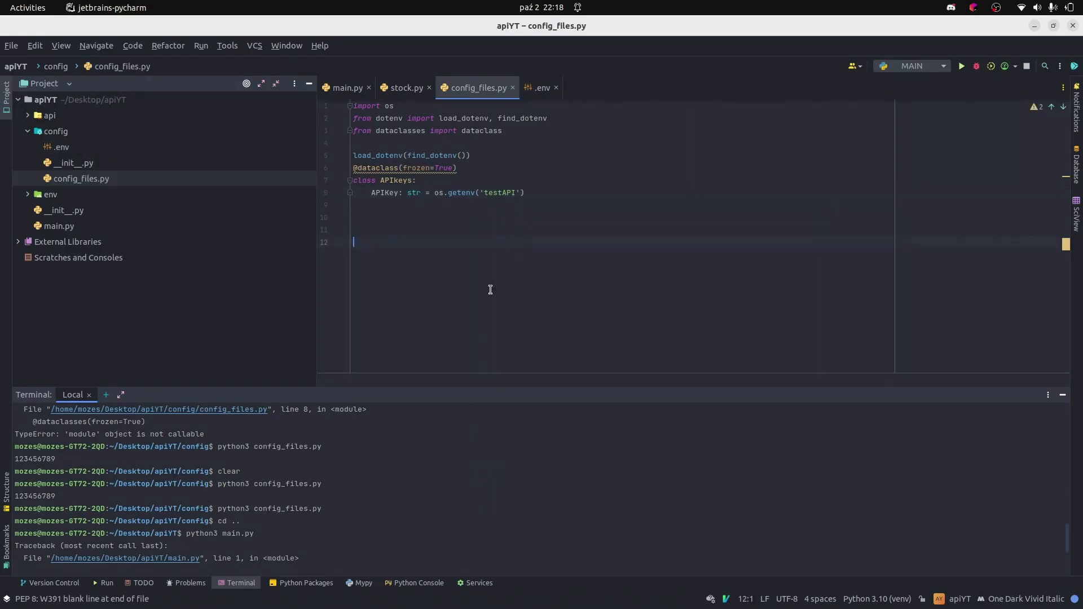
{"action": "type", "text": "print("}
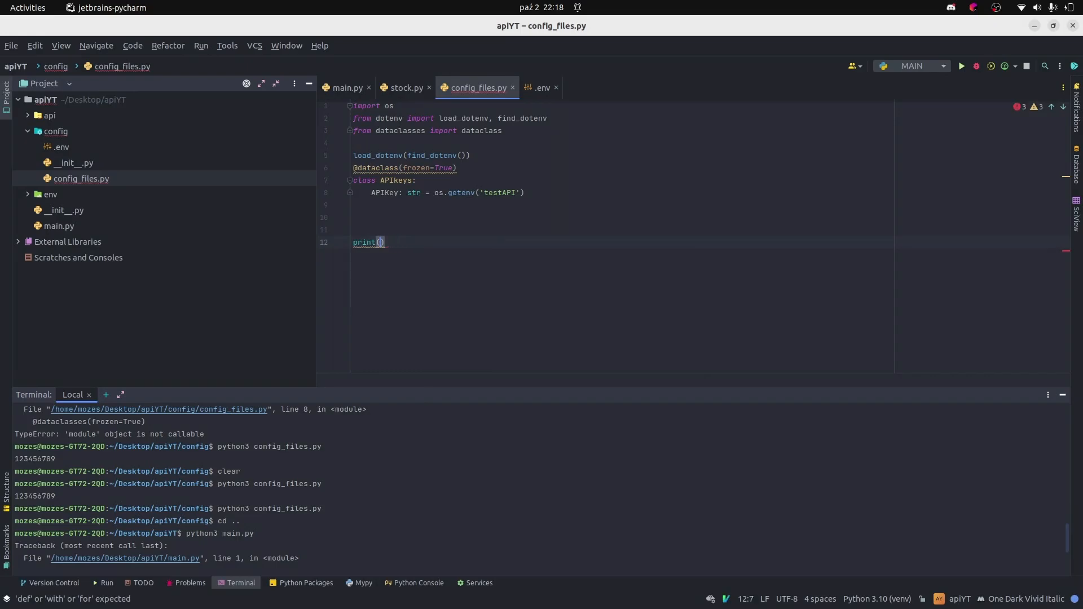
{"action": "type", "text": "APIkeys,A"}
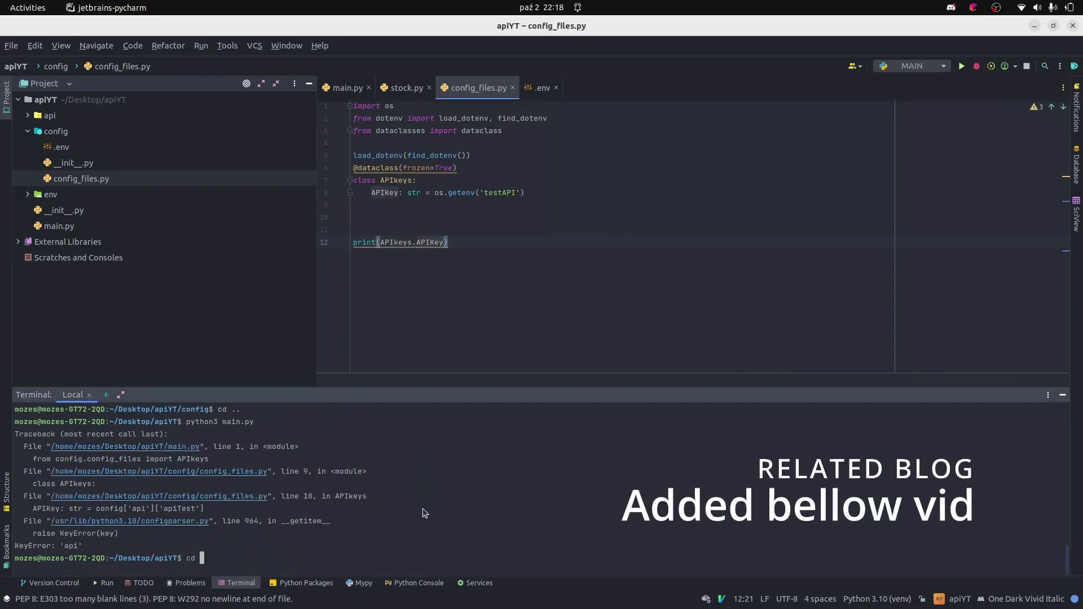
Step: Start a terminal command to change into the config/ folder
{"action": "type", "text": "config/"}
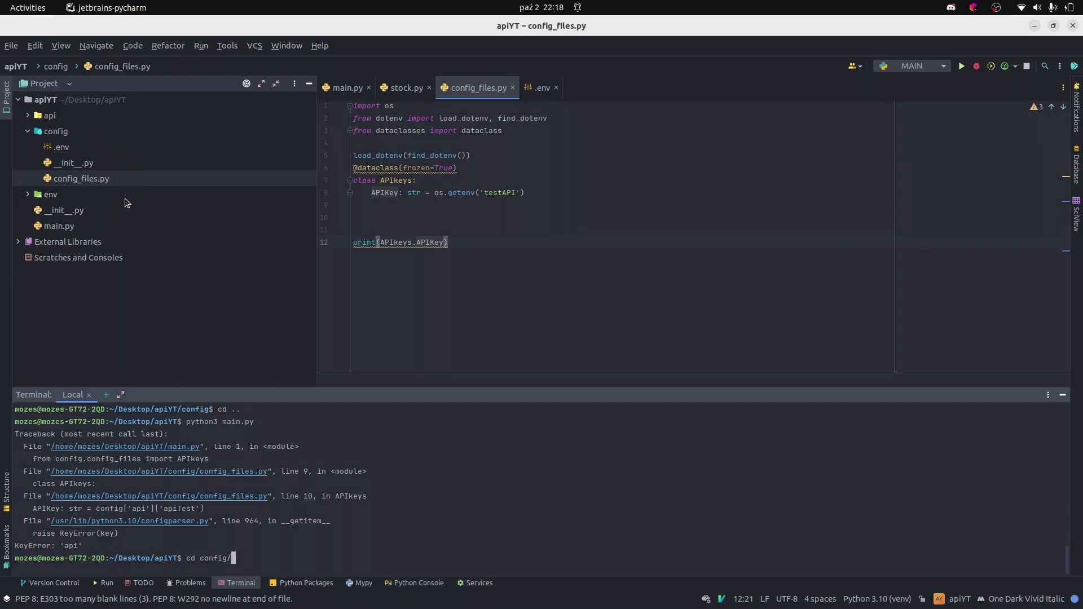
{"action": "mouse_move", "coordinate": [487, 143]}
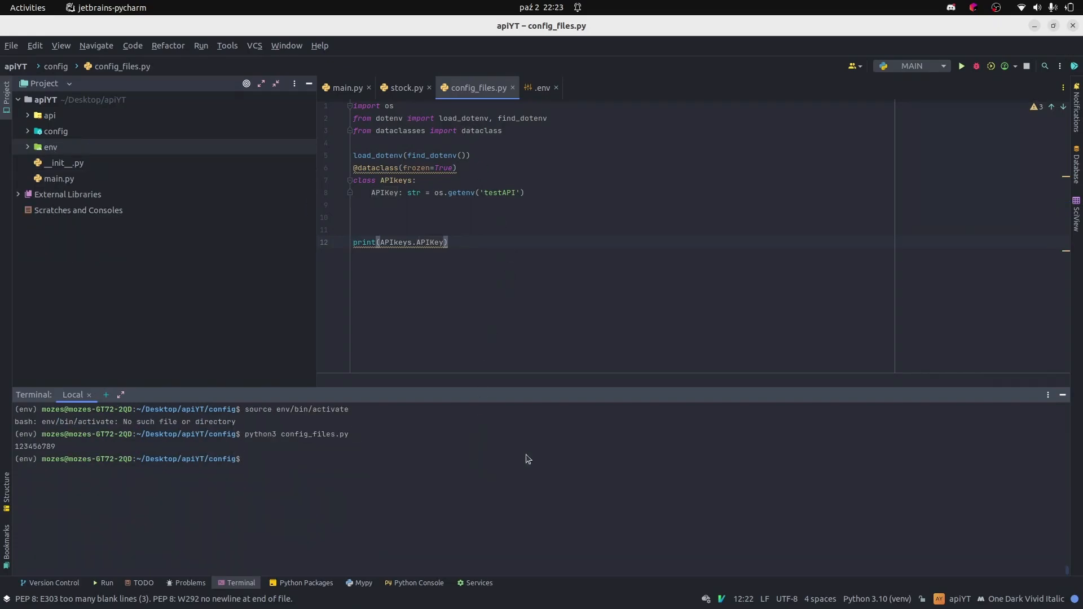
{"action": "mouse_move", "coordinate": [44, 141]}
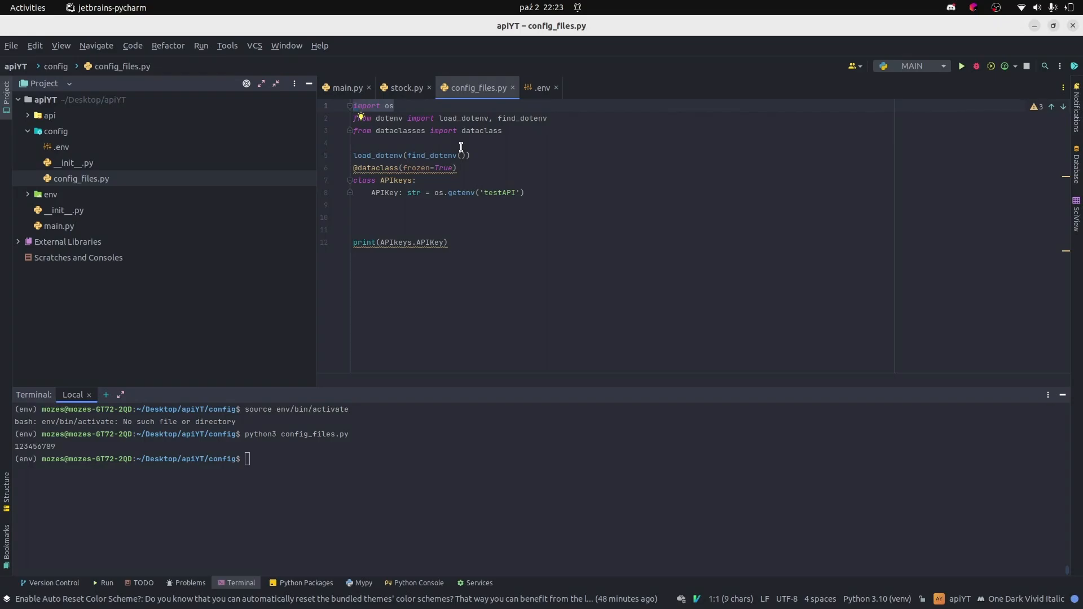
{"action": "mouse_move", "coordinate": [110, 165]}
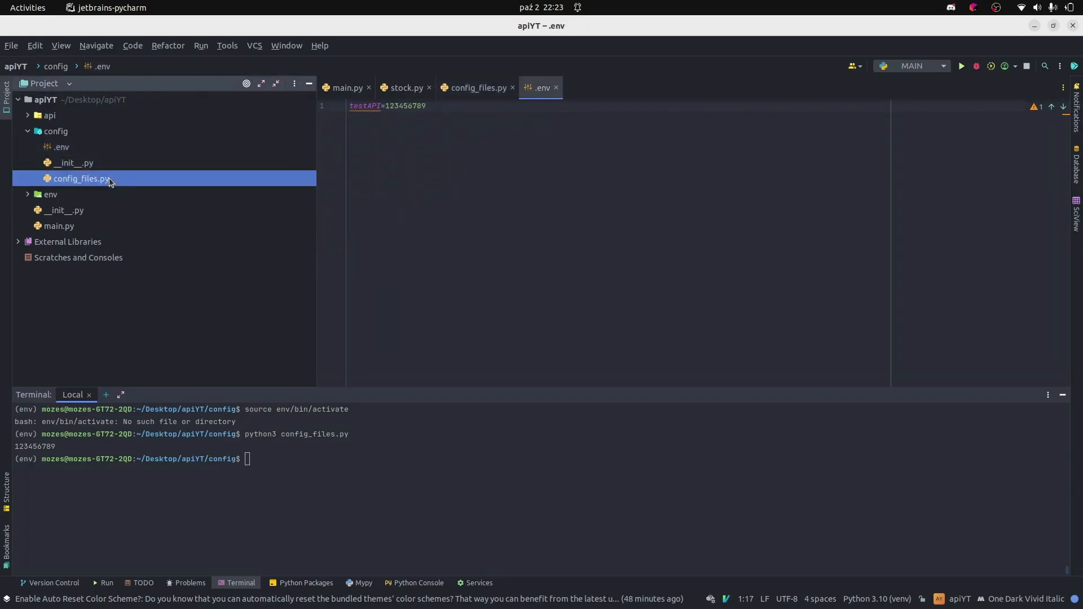
Step: Run python main.py from the project root, printing 123456789, then view stock.py
{"action": "left_click", "coordinate": [346, 88]}
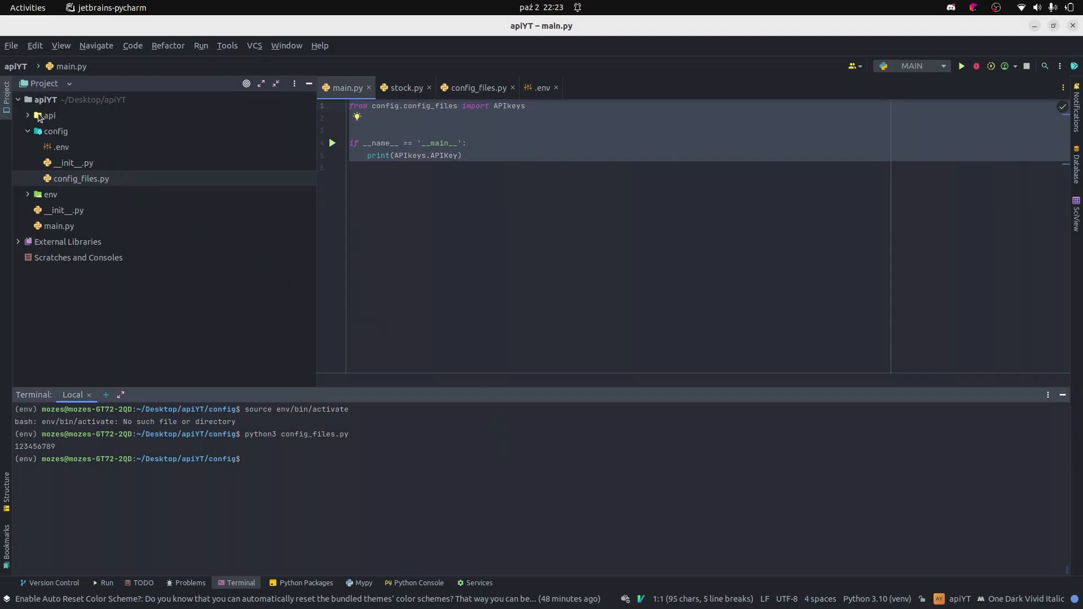
{"action": "mouse_move", "coordinate": [276, 350]}
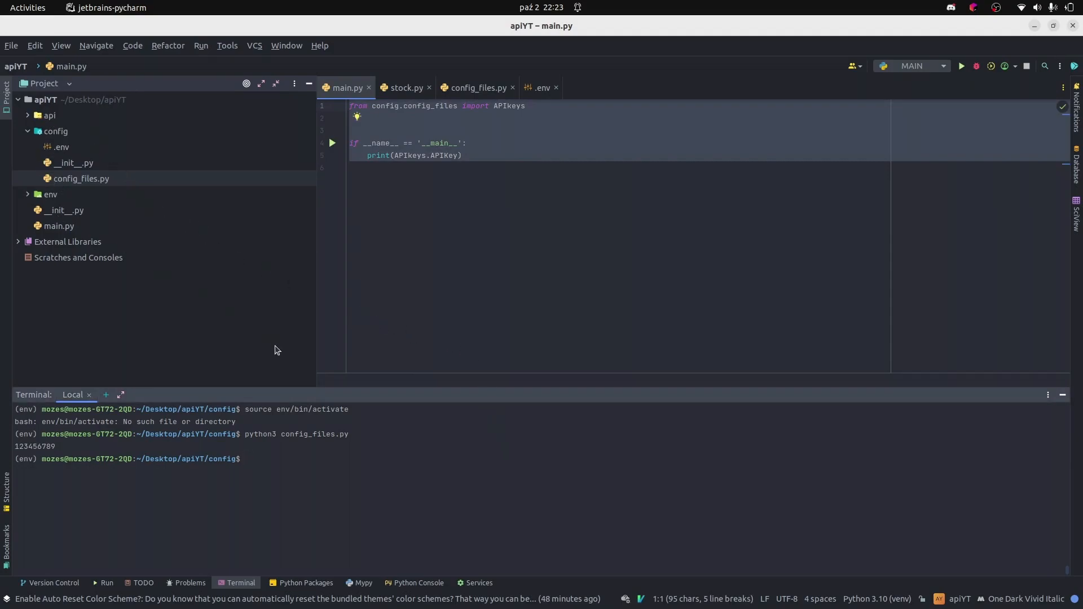
{"action": "mouse_move", "coordinate": [398, 459]}
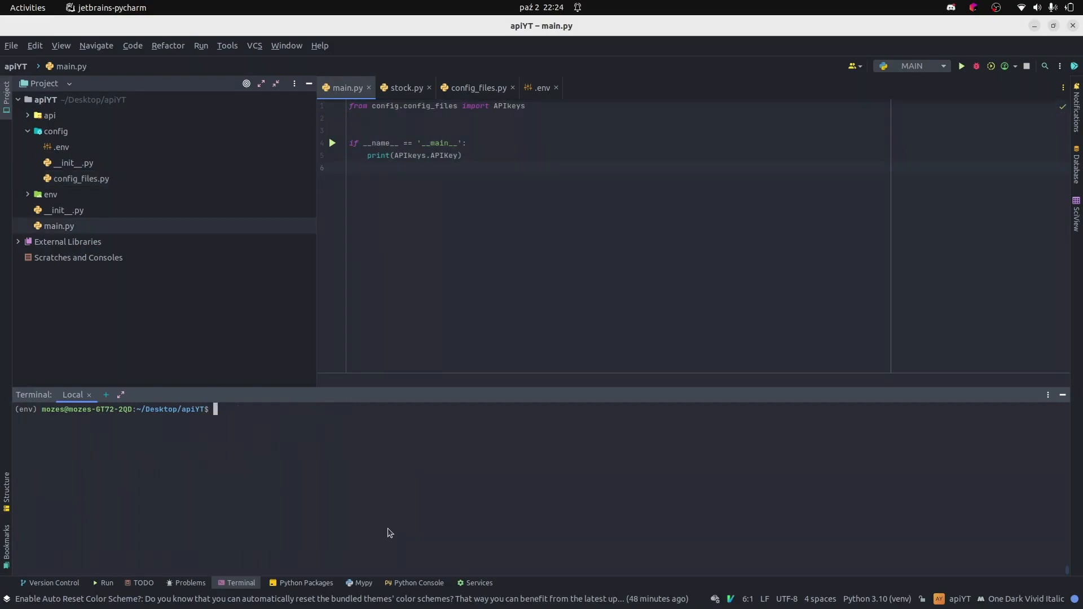
{"action": "type", "text": "python main.py"}
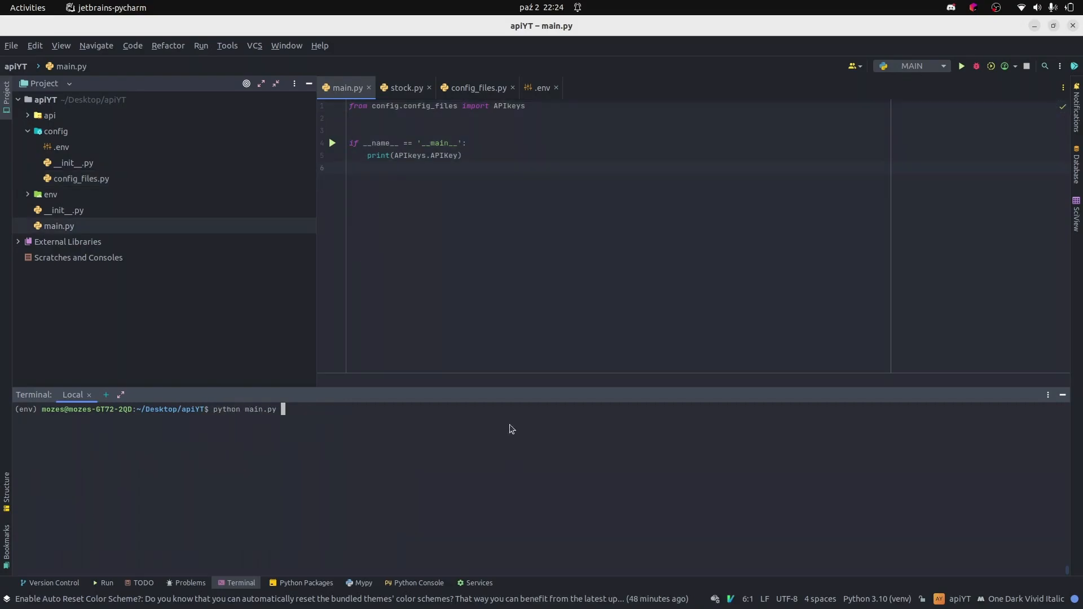
{"action": "mouse_move", "coordinate": [374, 461]}
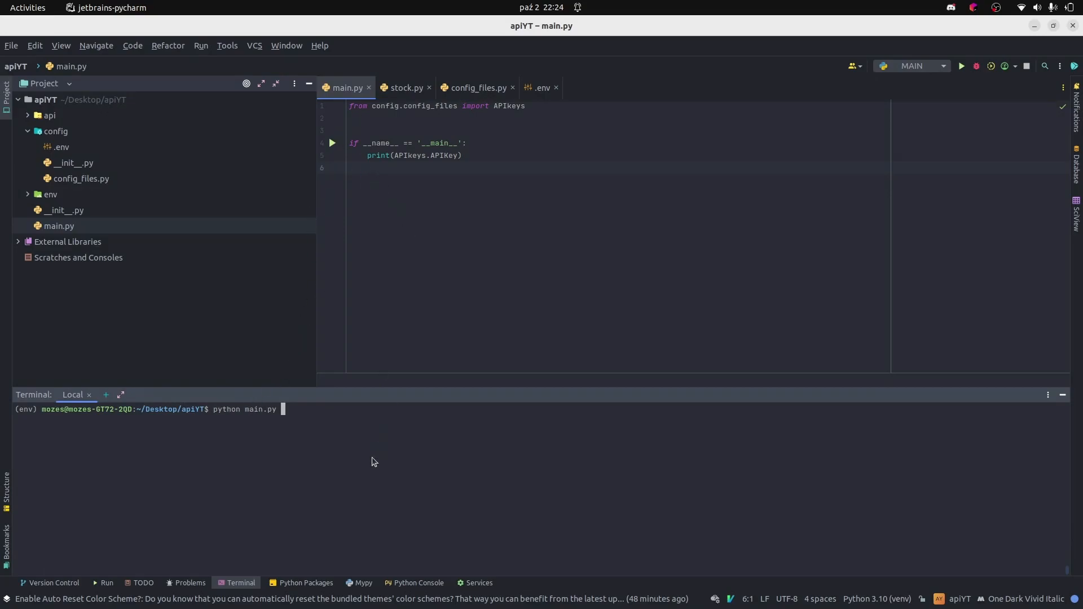
{"action": "key", "text": "Return"}
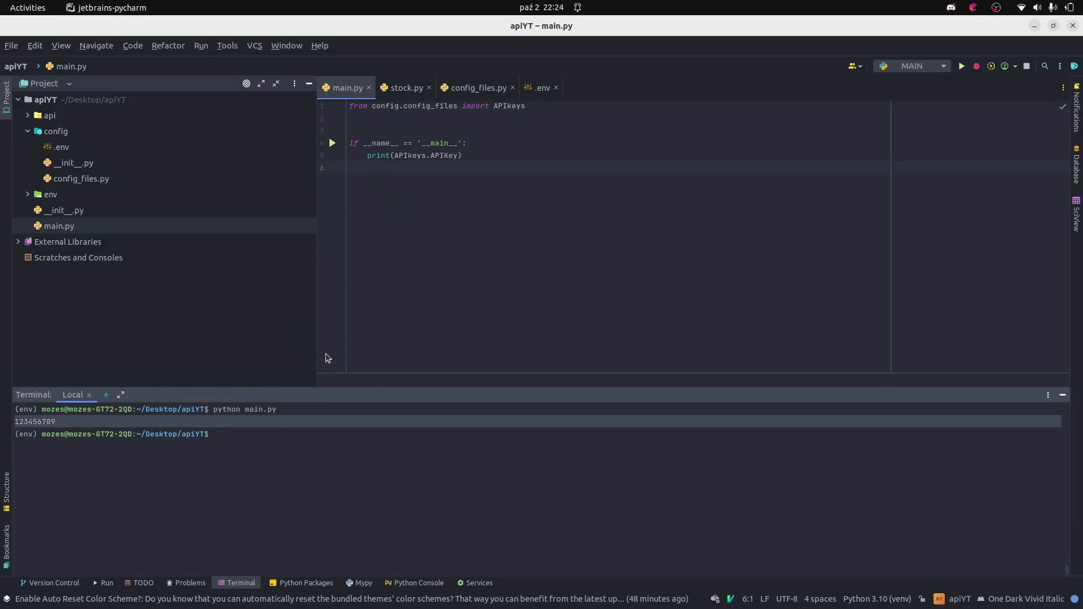
{"action": "mouse_move", "coordinate": [332, 354]}
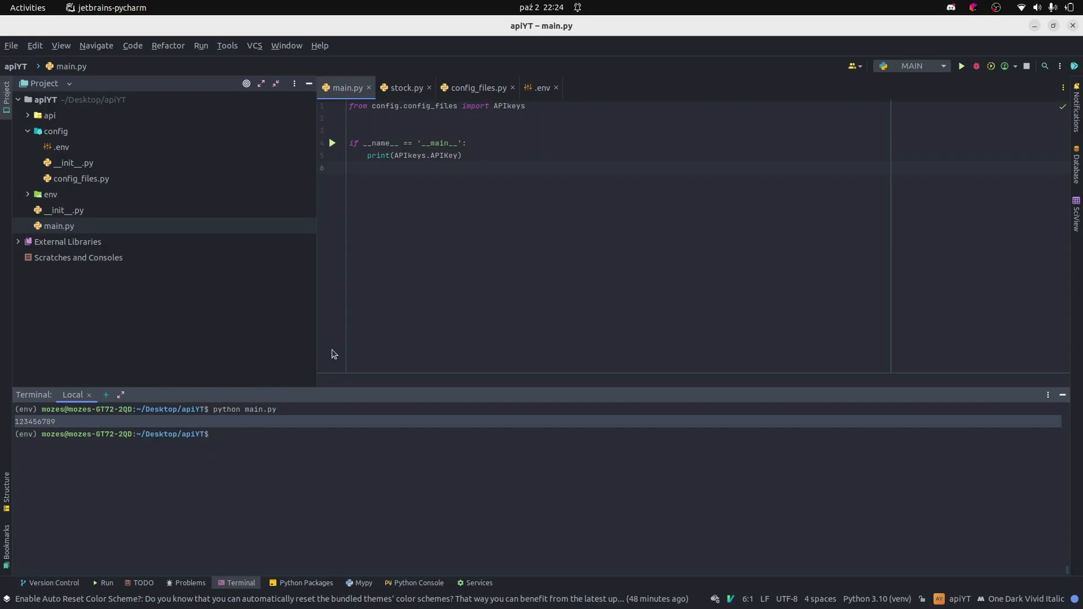
{"action": "left_click", "coordinate": [28, 115]}
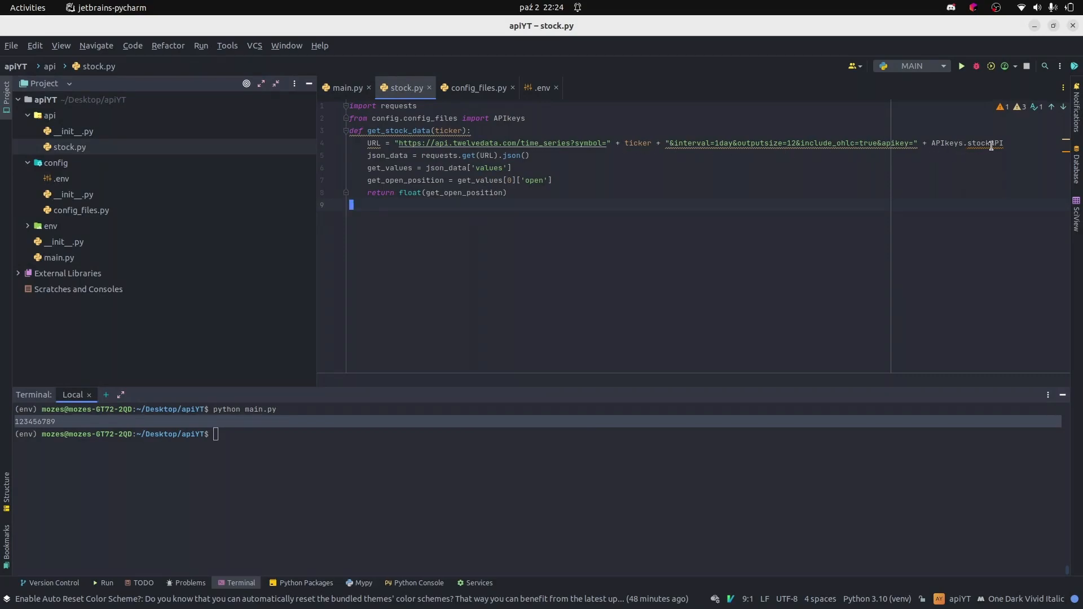
Step: Add stockAPI from os.getenv('stockAPI') to APIkeys, check stock.py, and return to main.py
{"action": "left_click", "coordinate": [476, 88]}
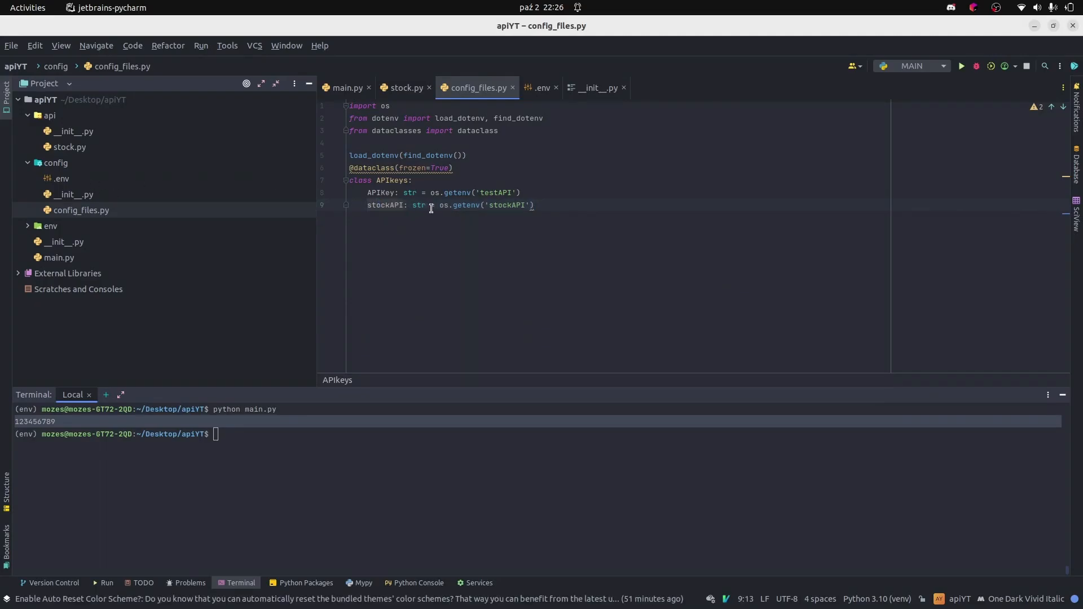
{"action": "left_click", "coordinate": [406, 87]}
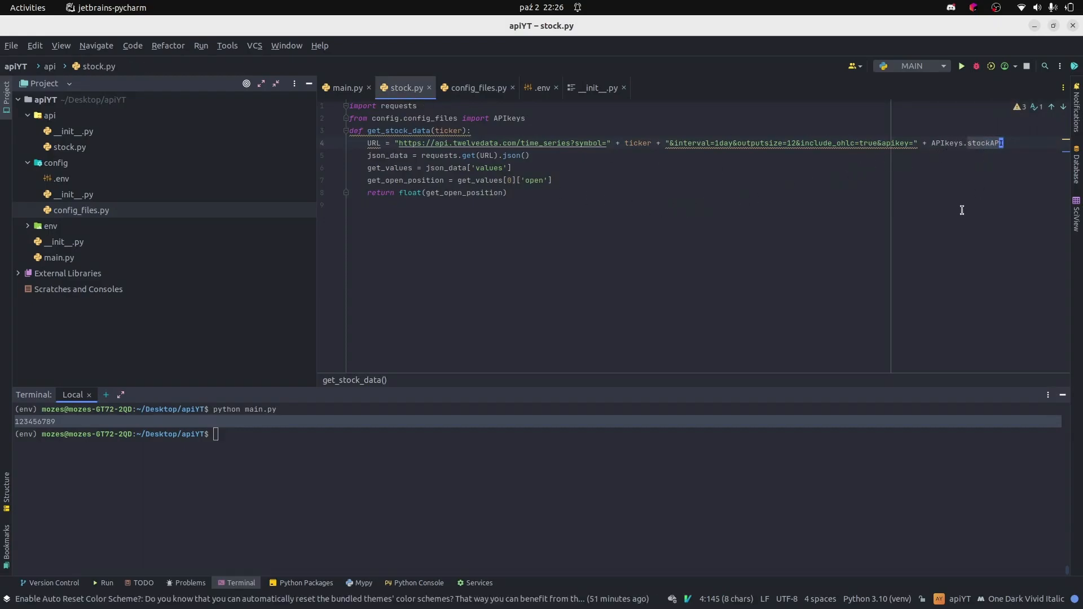
{"action": "left_click", "coordinate": [346, 87]}
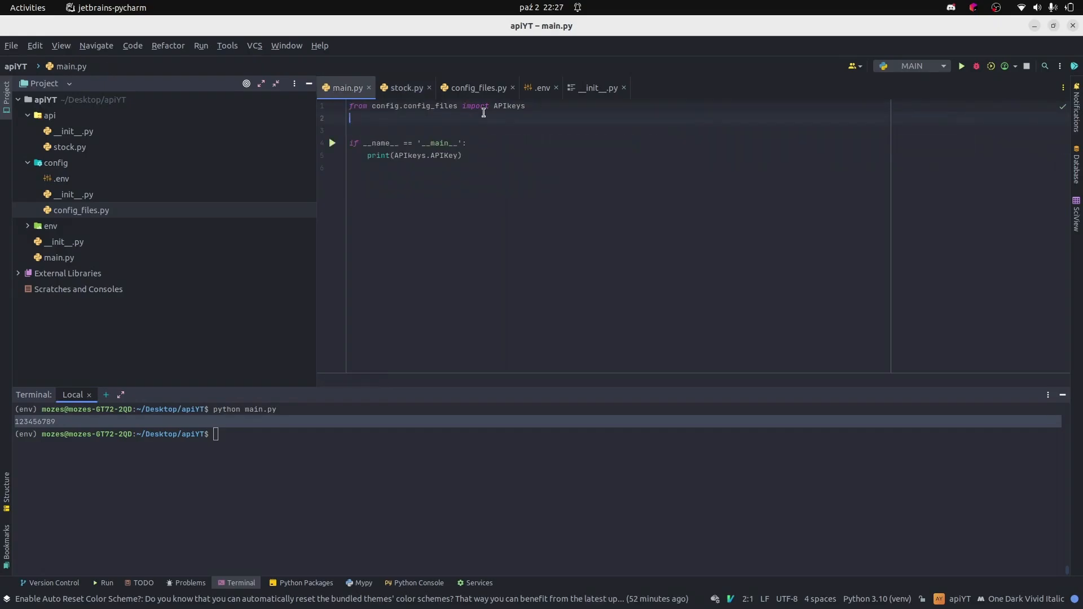
Step: Import get_stock_data from api.stock in main.py and print get_stock_data('TSLA')
{"action": "type", "text": "from"}
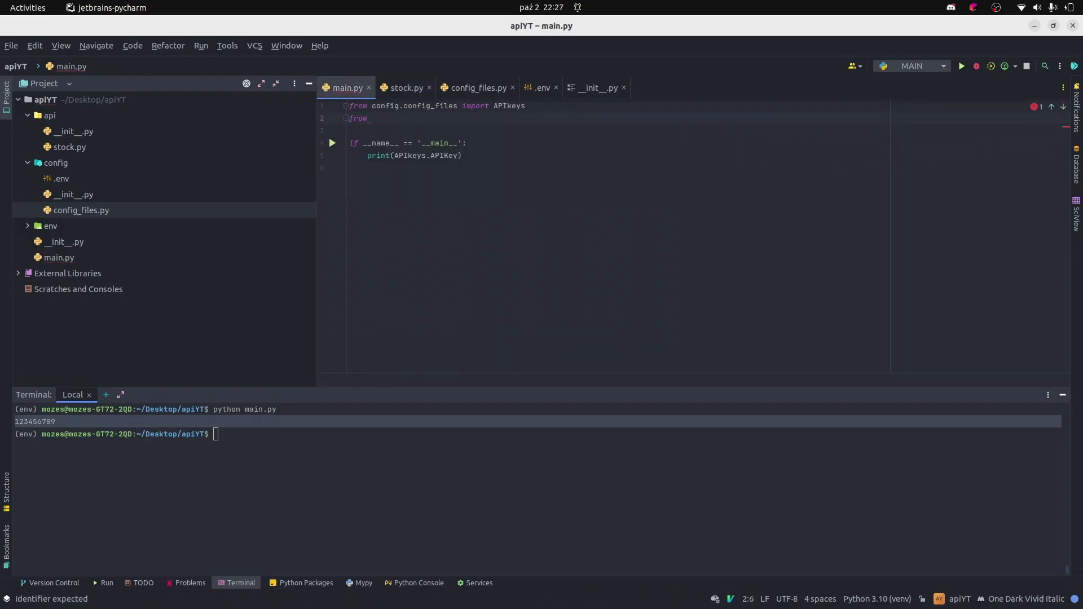
{"action": "type", "text": "api."}
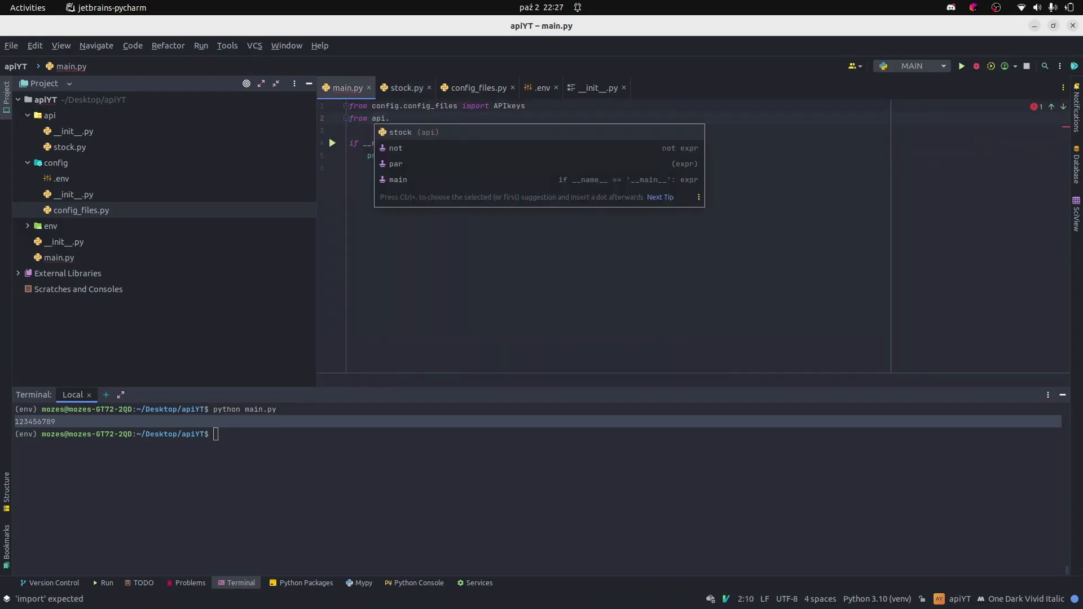
{"action": "type", "text": "stock import s"}
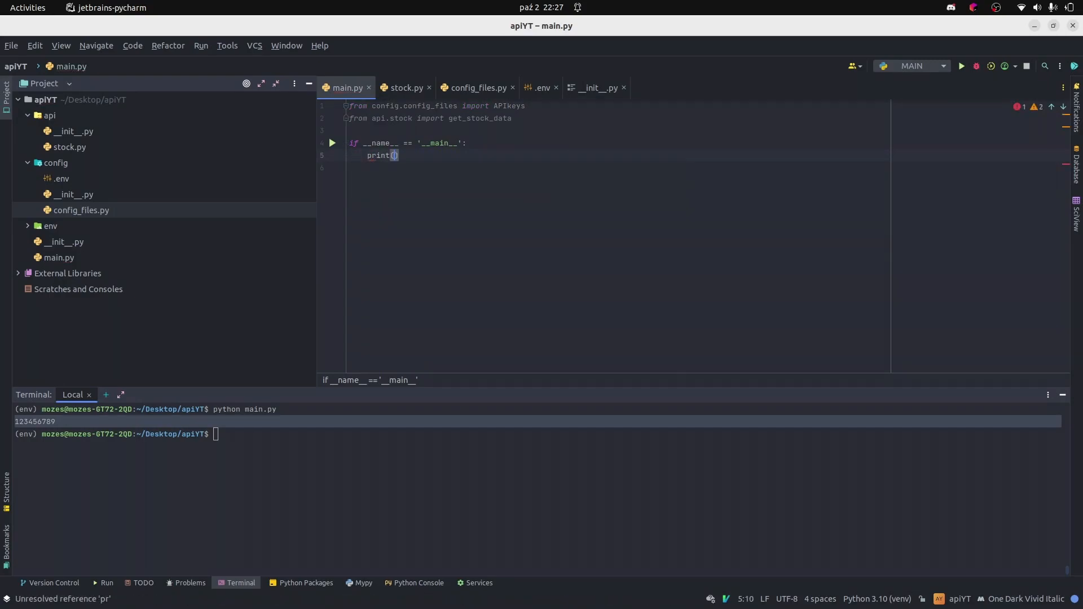
{"action": "type", "text": "get_stock_data()"}
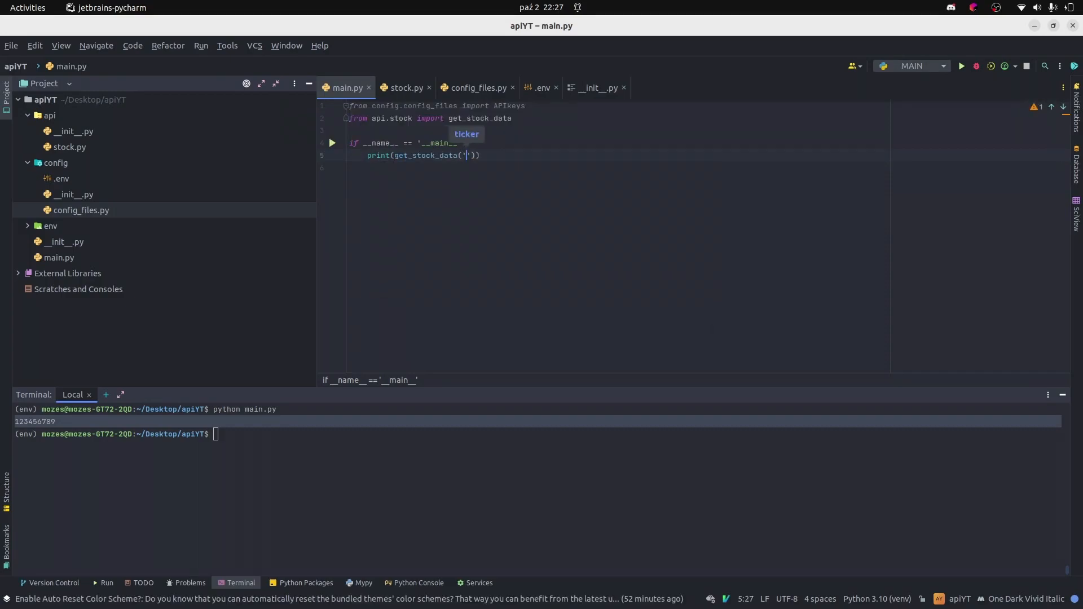
{"action": "type", "text": "APL"}
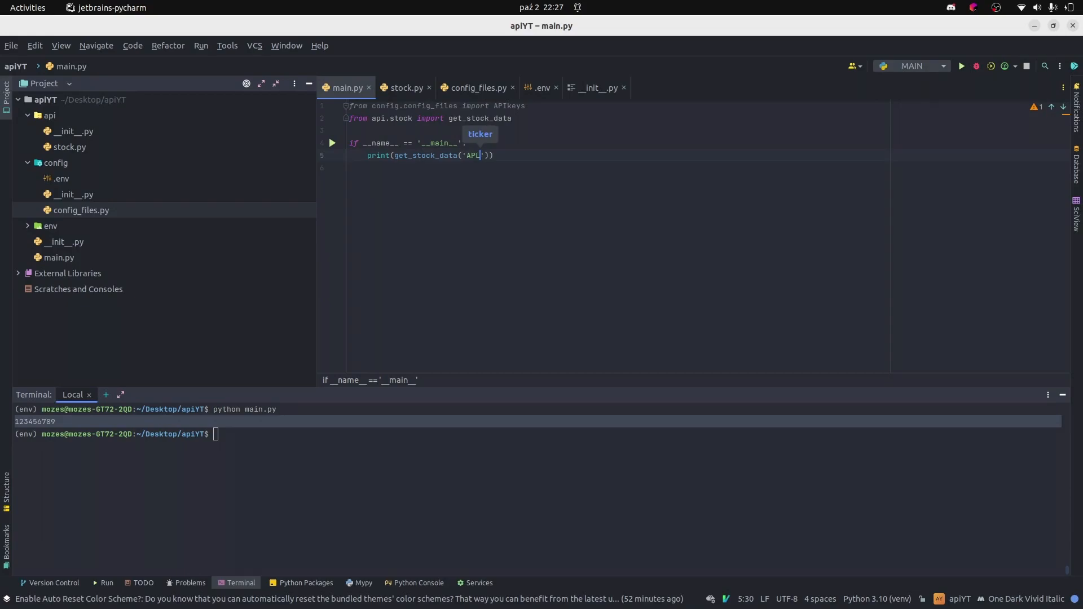
{"action": "type", "text": "TSLA"}
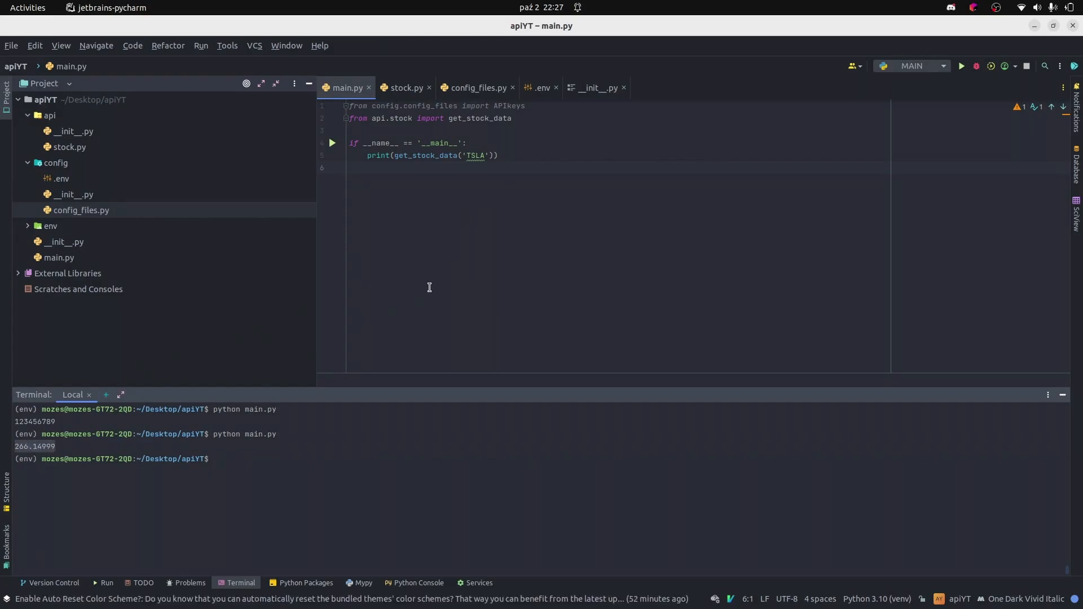
{"action": "mouse_move", "coordinate": [134, 179]}
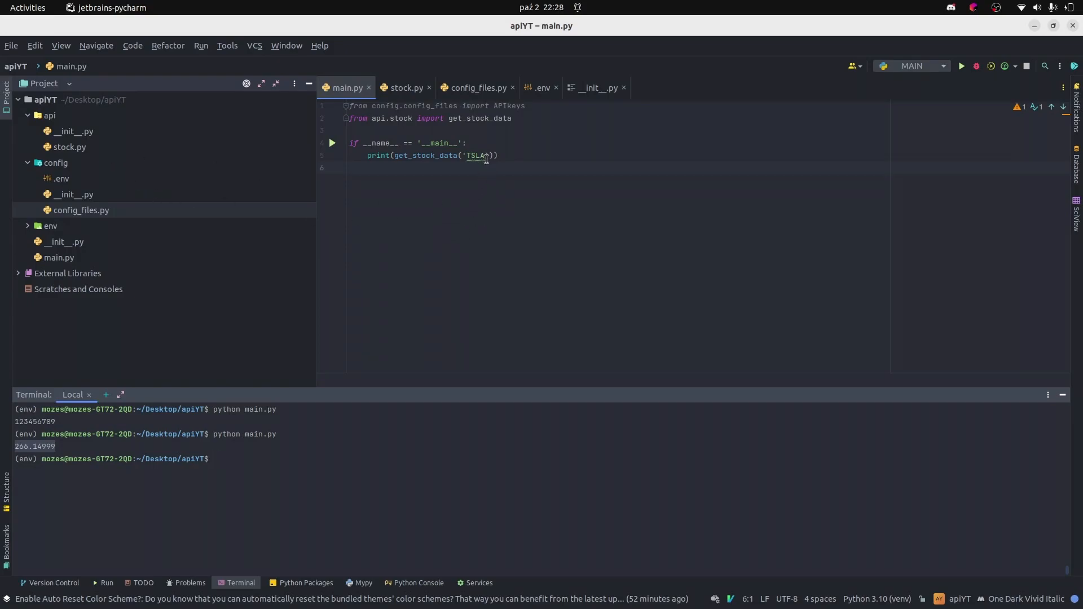
Step: Review the APIkeys class and the get_stock_data function, then return to main.py
{"action": "left_click", "coordinate": [476, 88]}
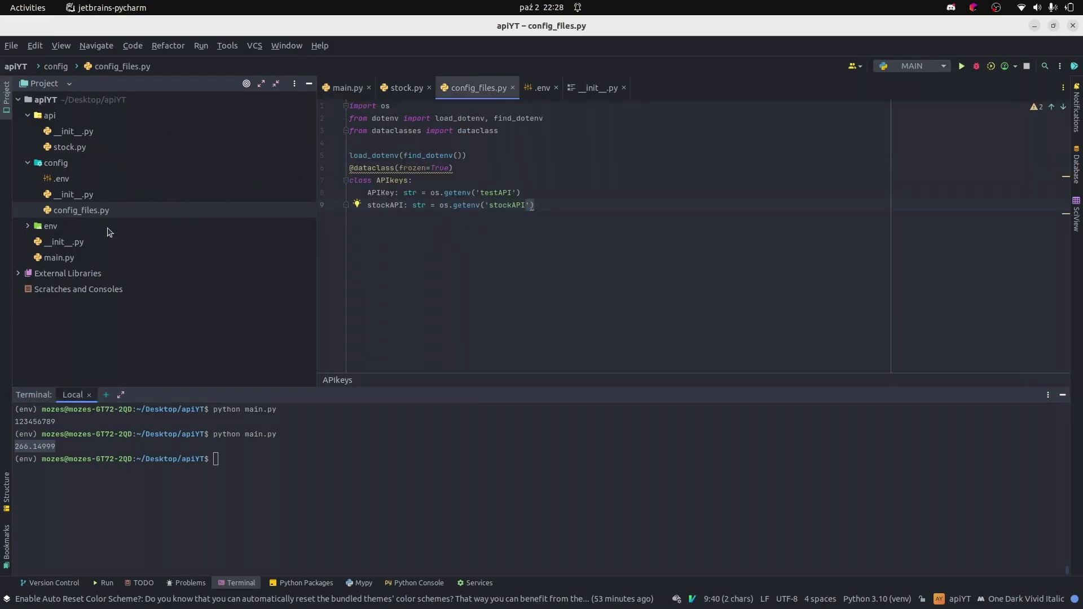
{"action": "left_click", "coordinate": [406, 88]}
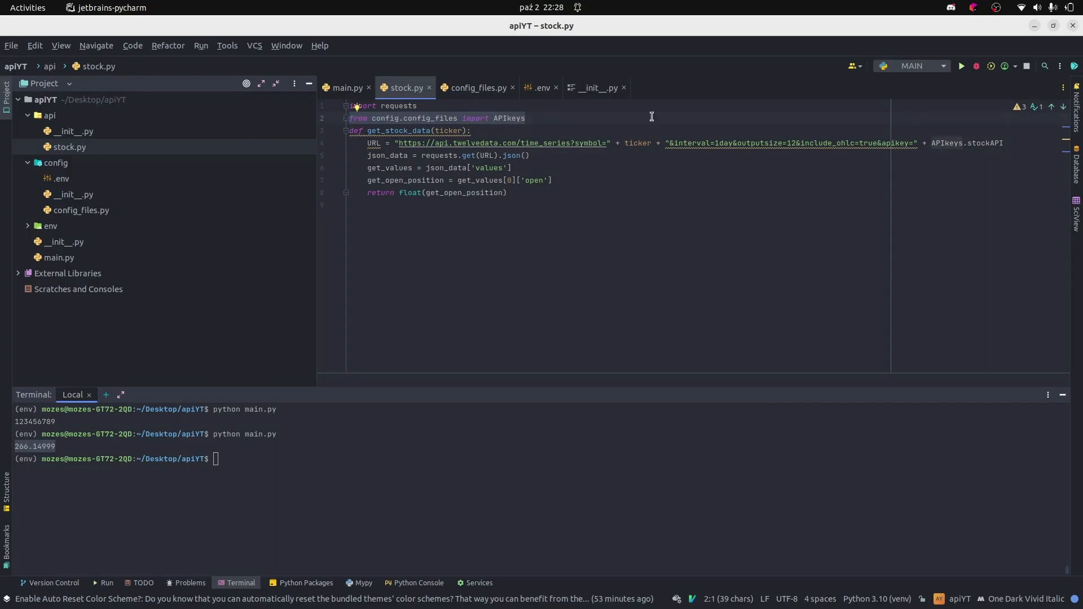
{"action": "mouse_move", "coordinate": [220, 170]}
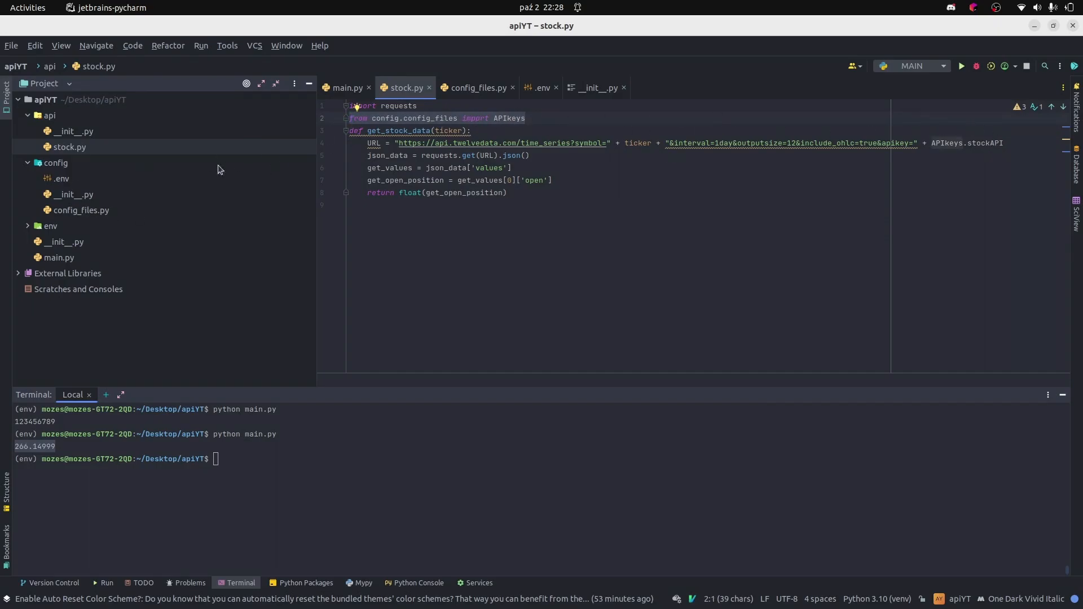
{"action": "left_click", "coordinate": [346, 88]}
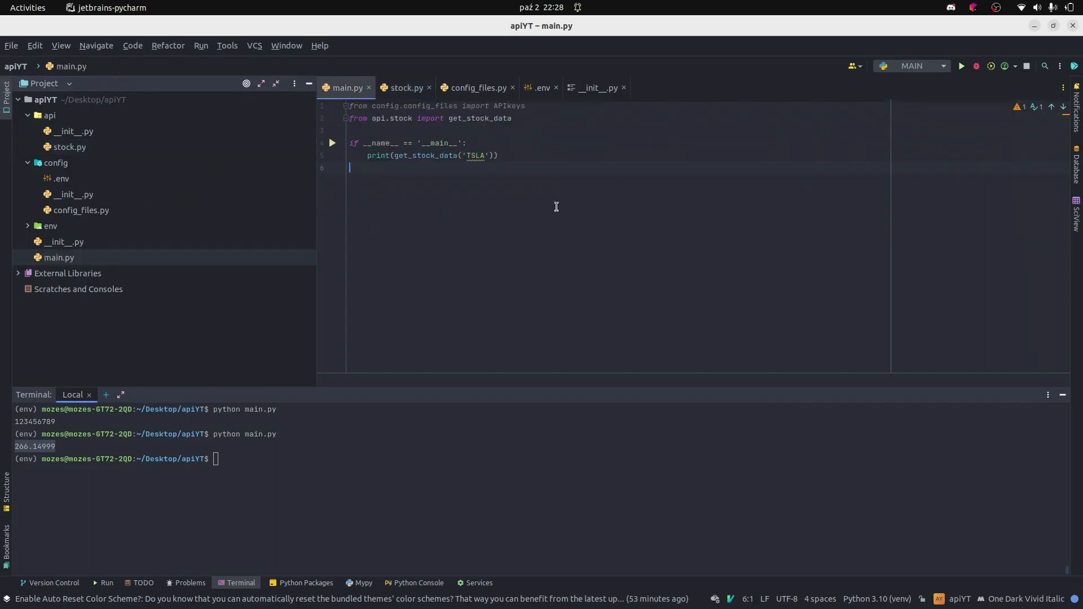